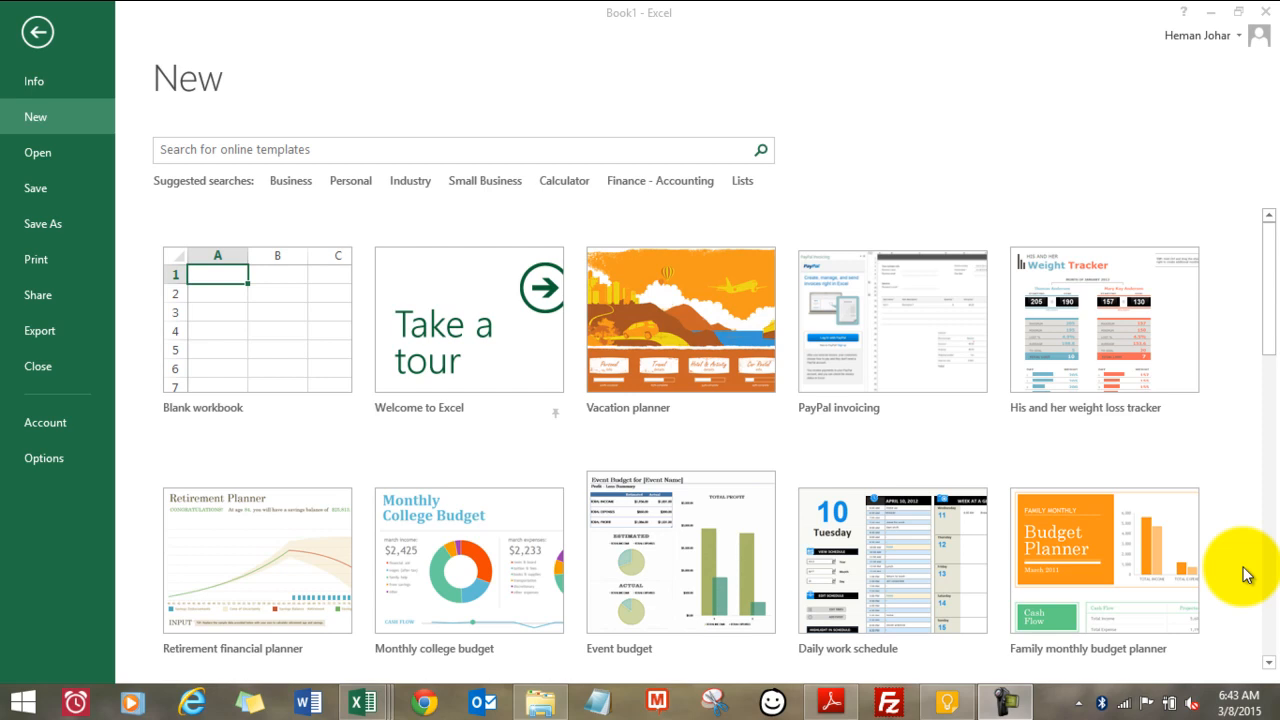
mouse_move(1272, 304)
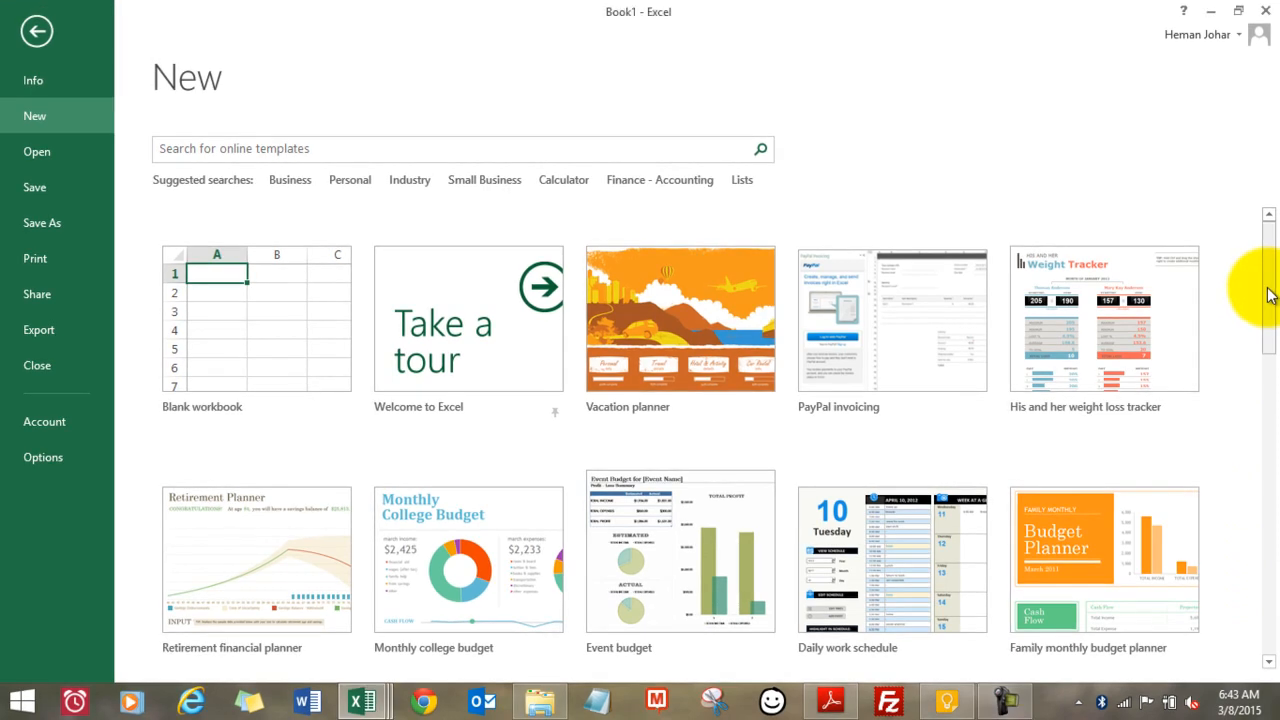
mouse_move(1270, 270)
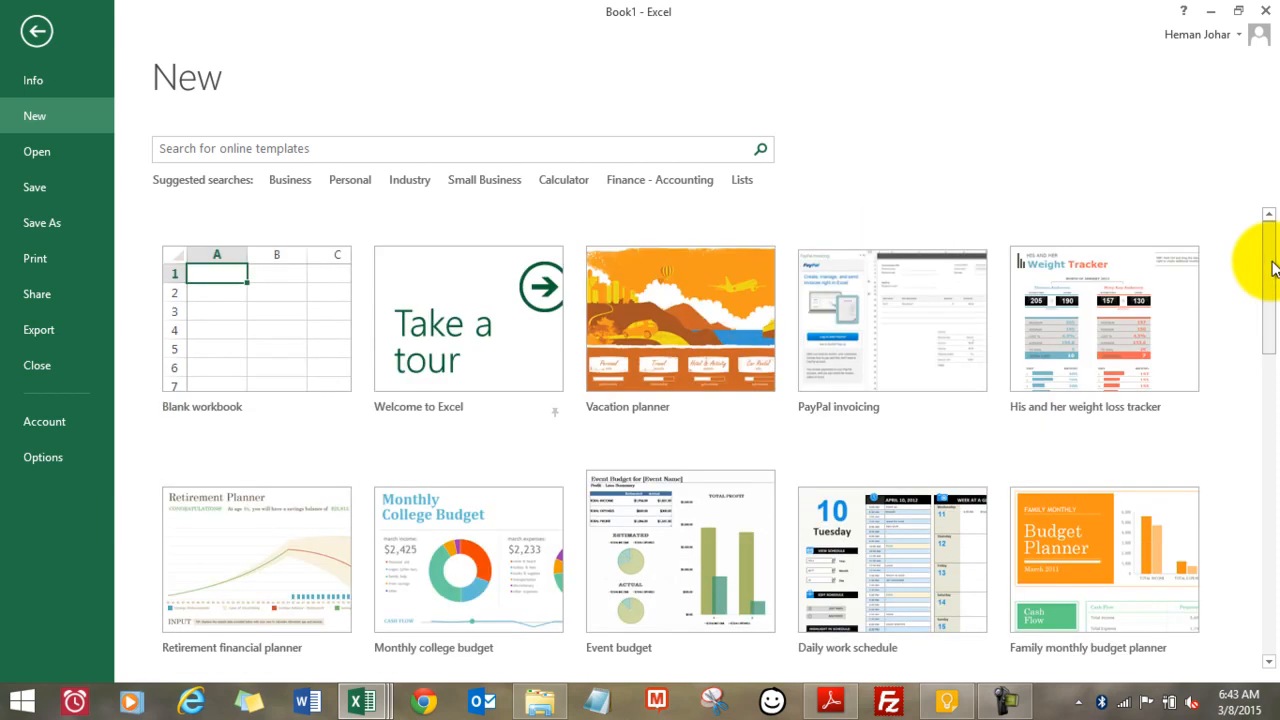
Step: Scroll through the template gallery, then leave it for the blank workbook
scroll("down", 3)
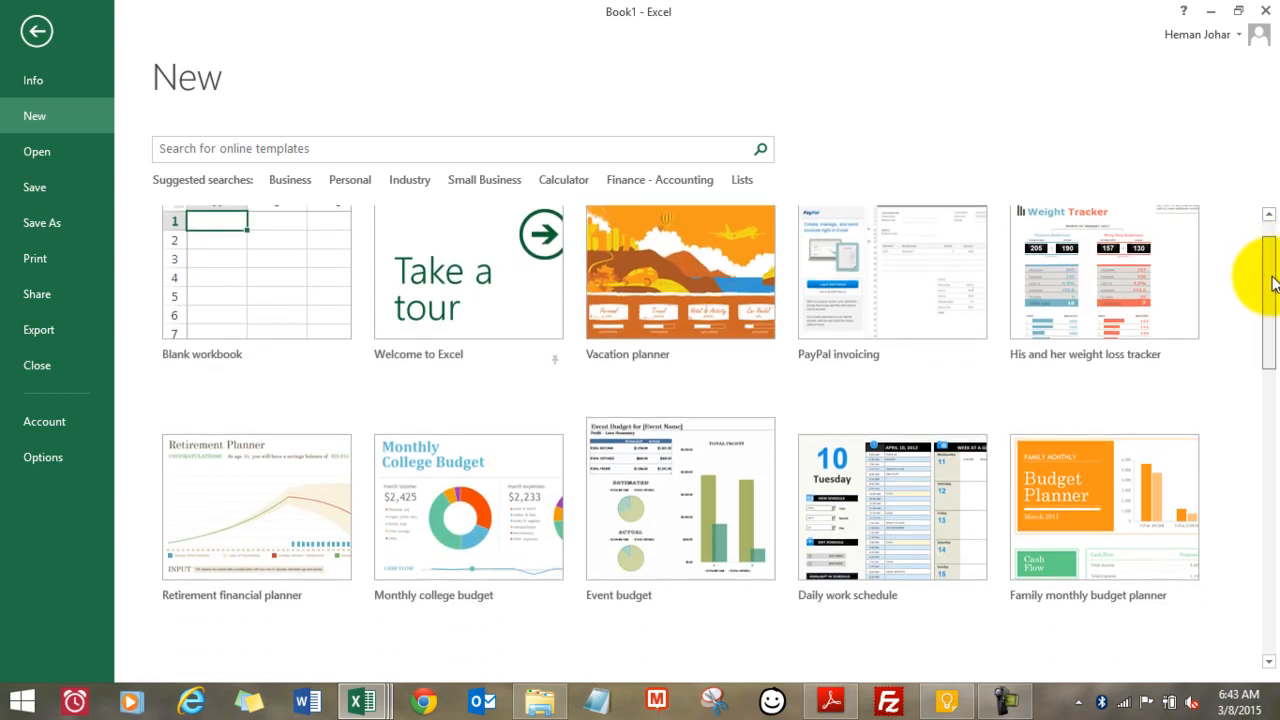
scroll("down", 3)
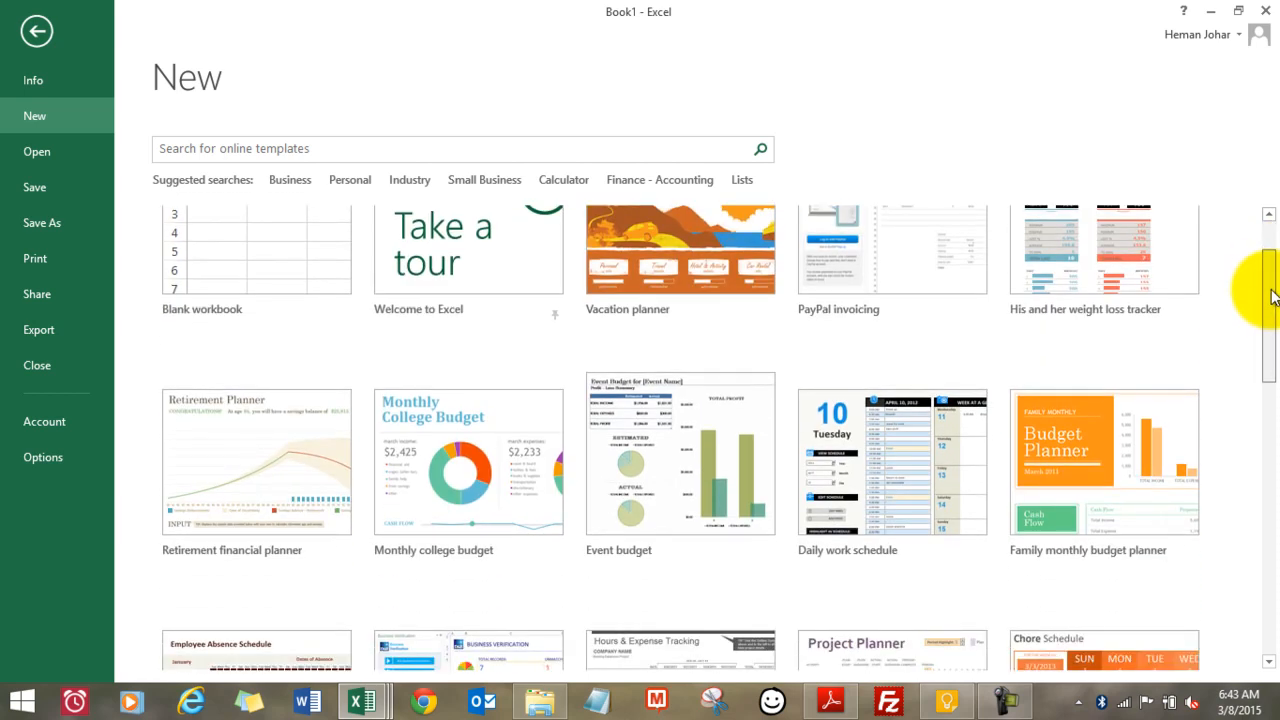
scroll("down", 3)
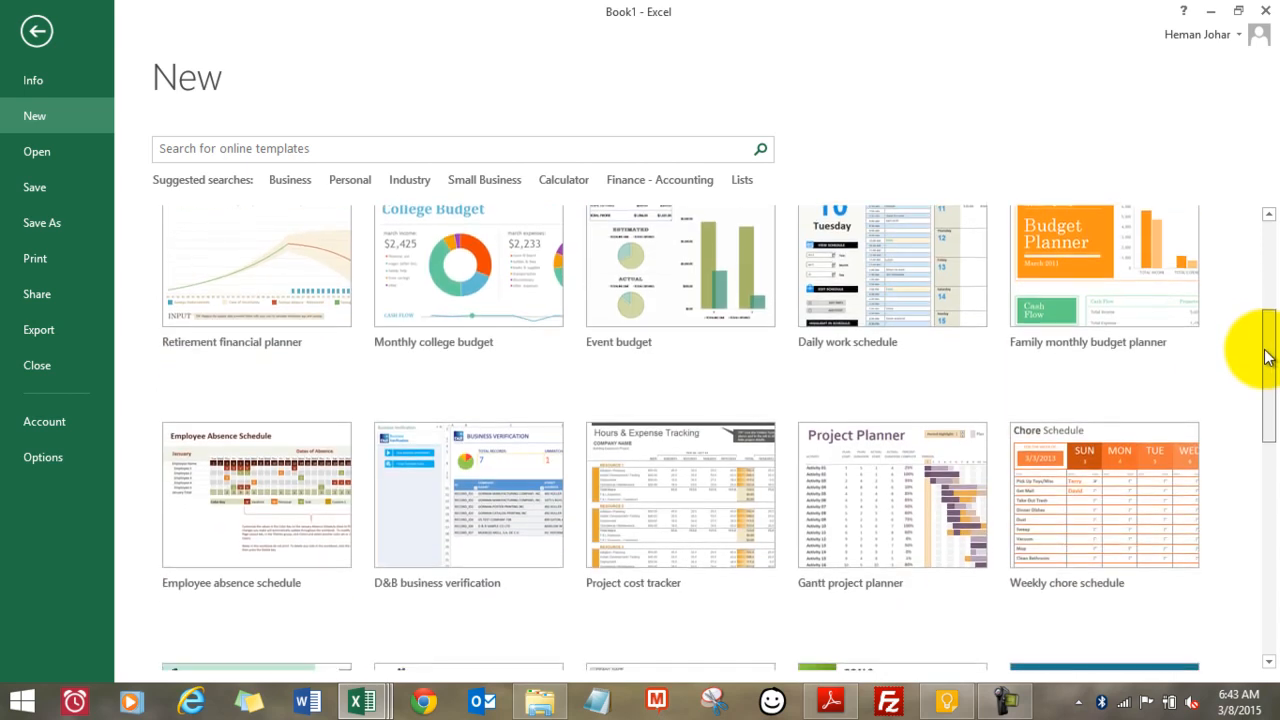
scroll("down", 3)
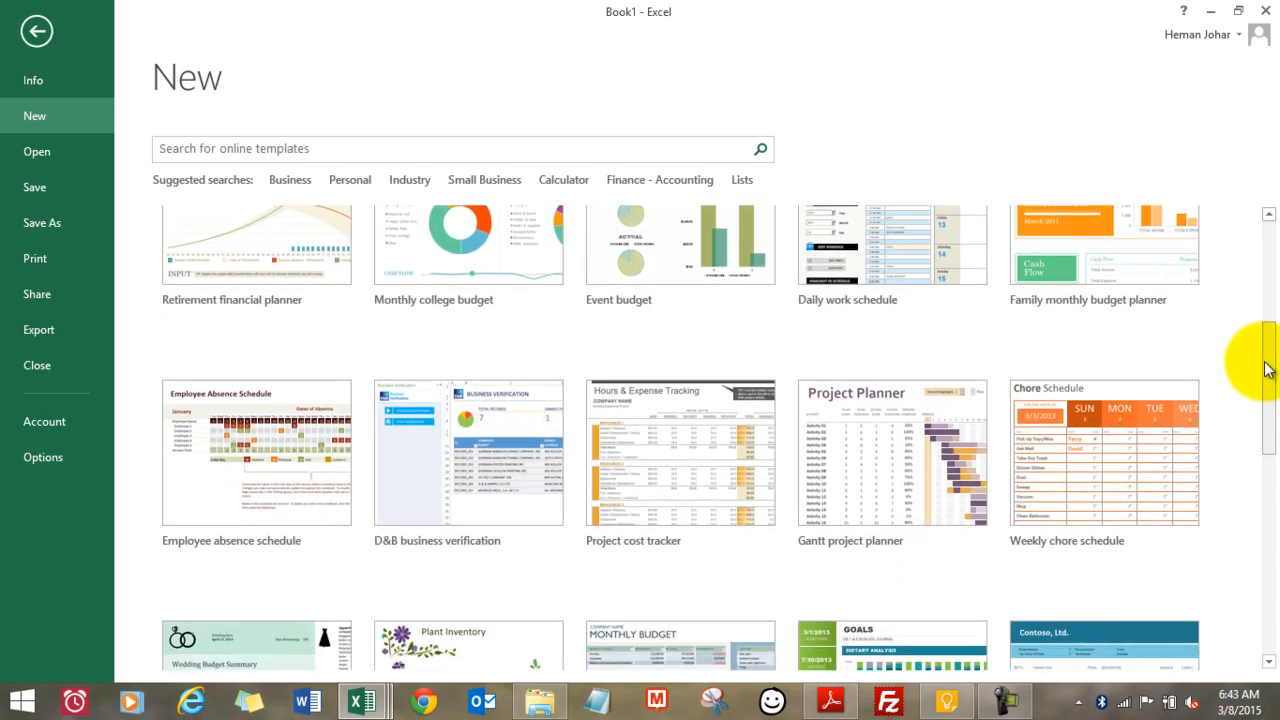
scroll("down", 3)
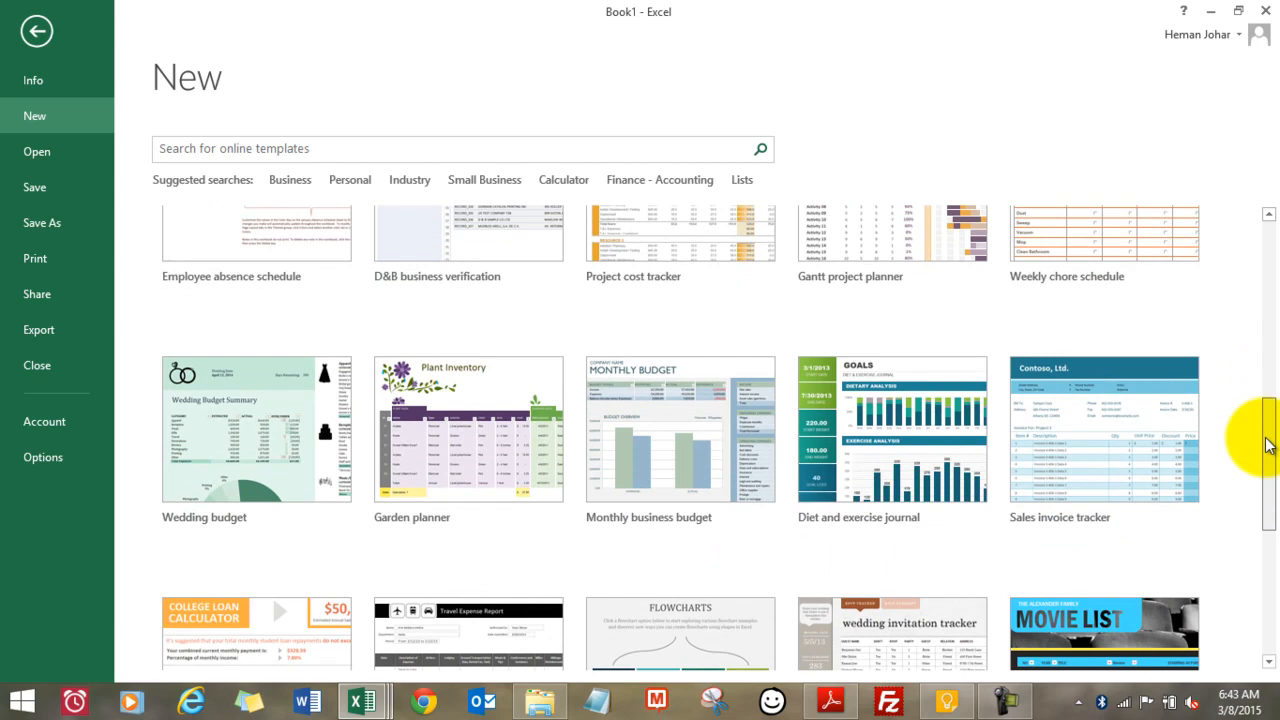
scroll("down", 3)
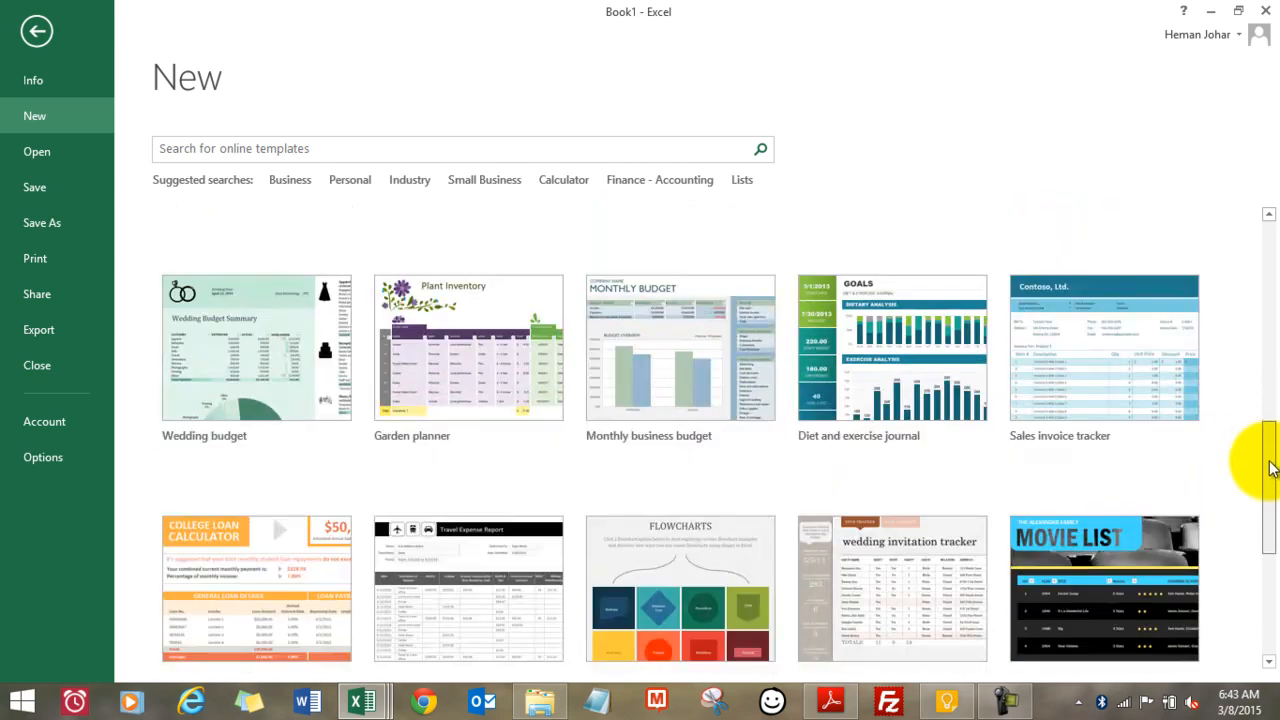
scroll("up", 3)
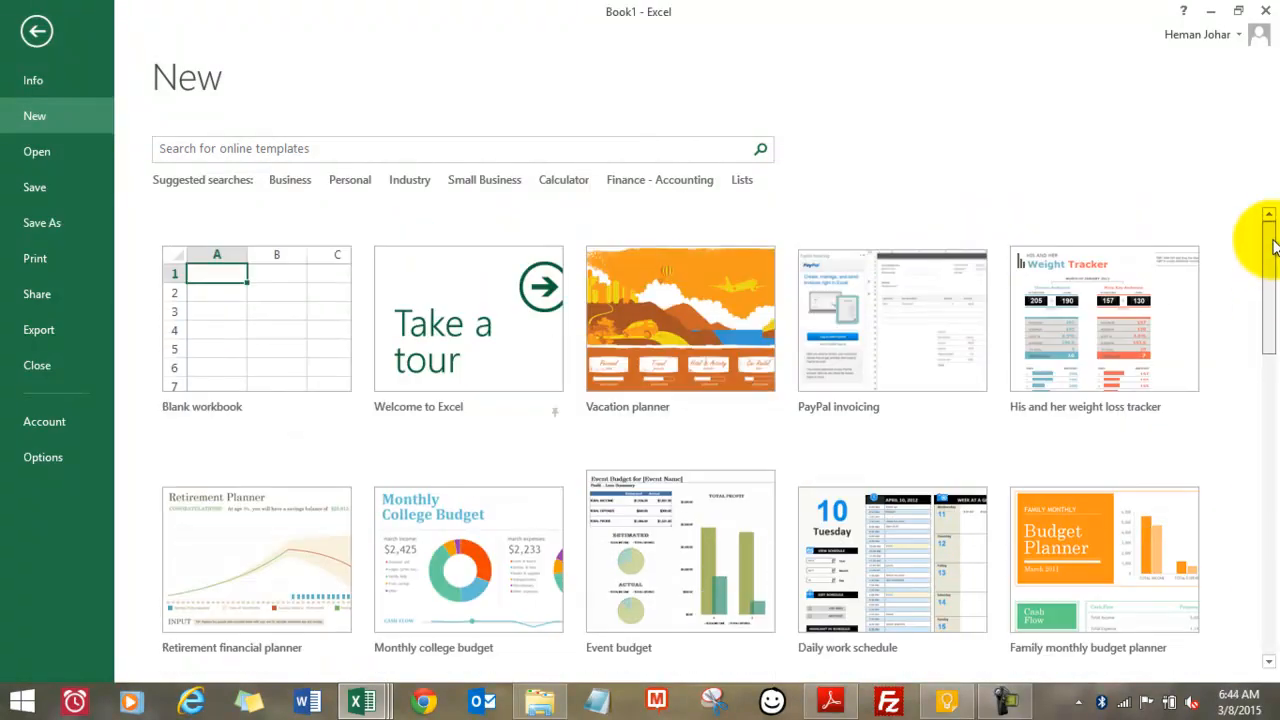
mouse_move(308, 88)
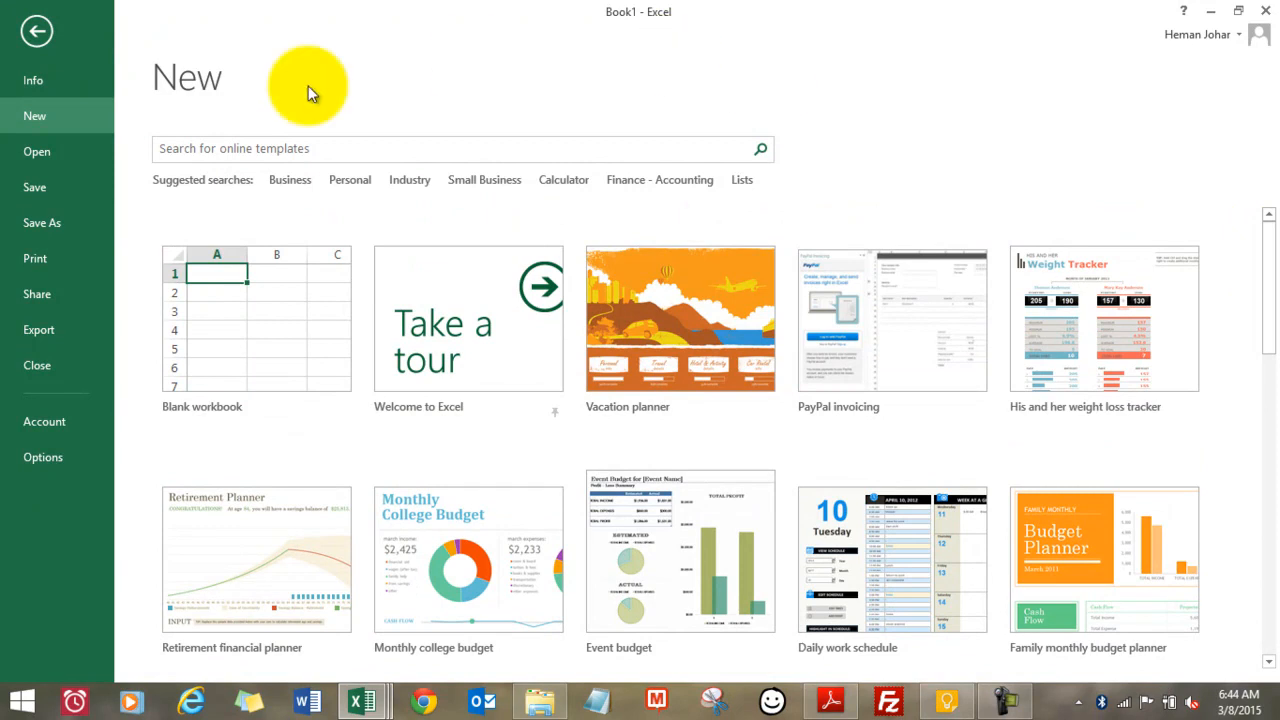
left_click(256, 318)
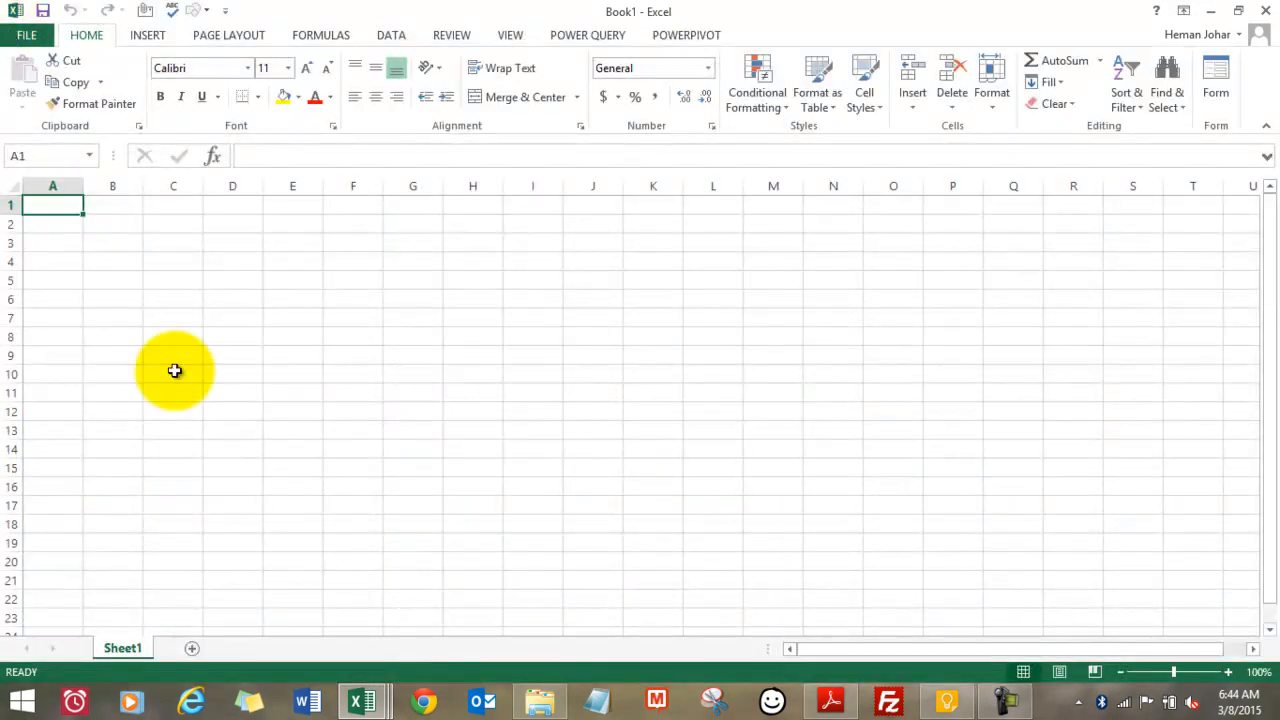
mouse_move(28, 36)
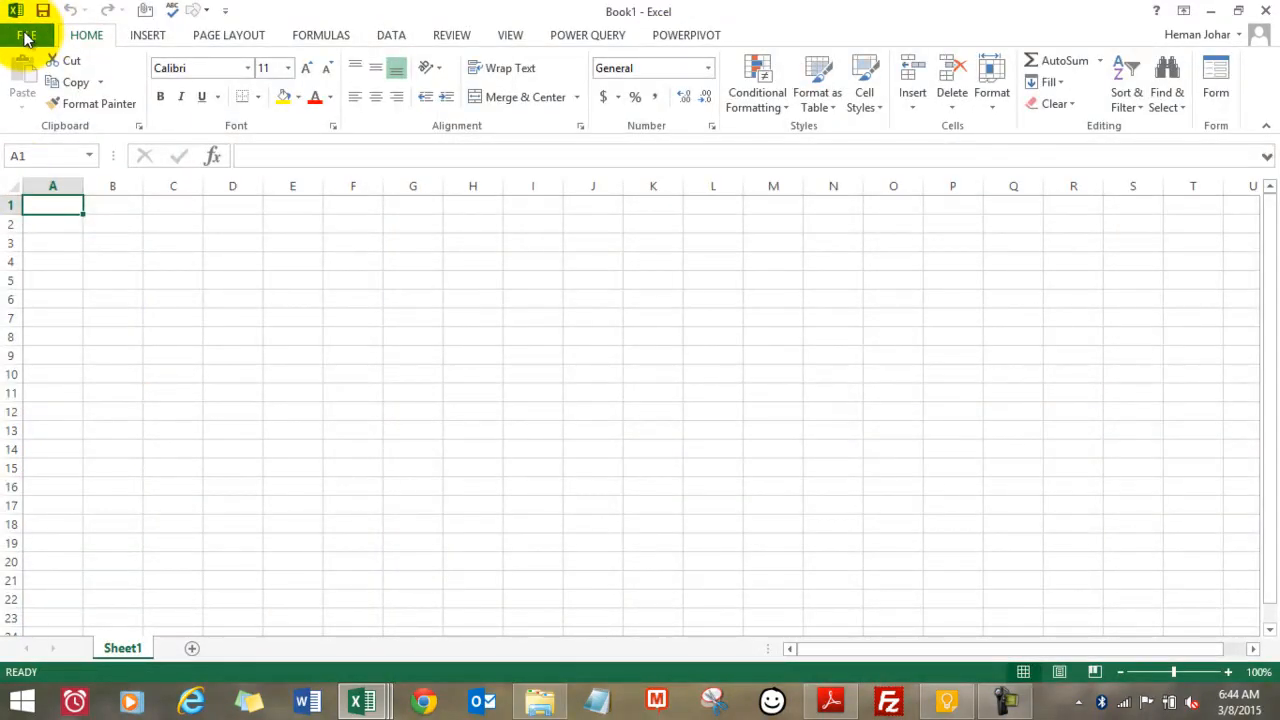
Step: Reopen the gallery, search the Personal template category, then return to the workbook
left_click(28, 34)
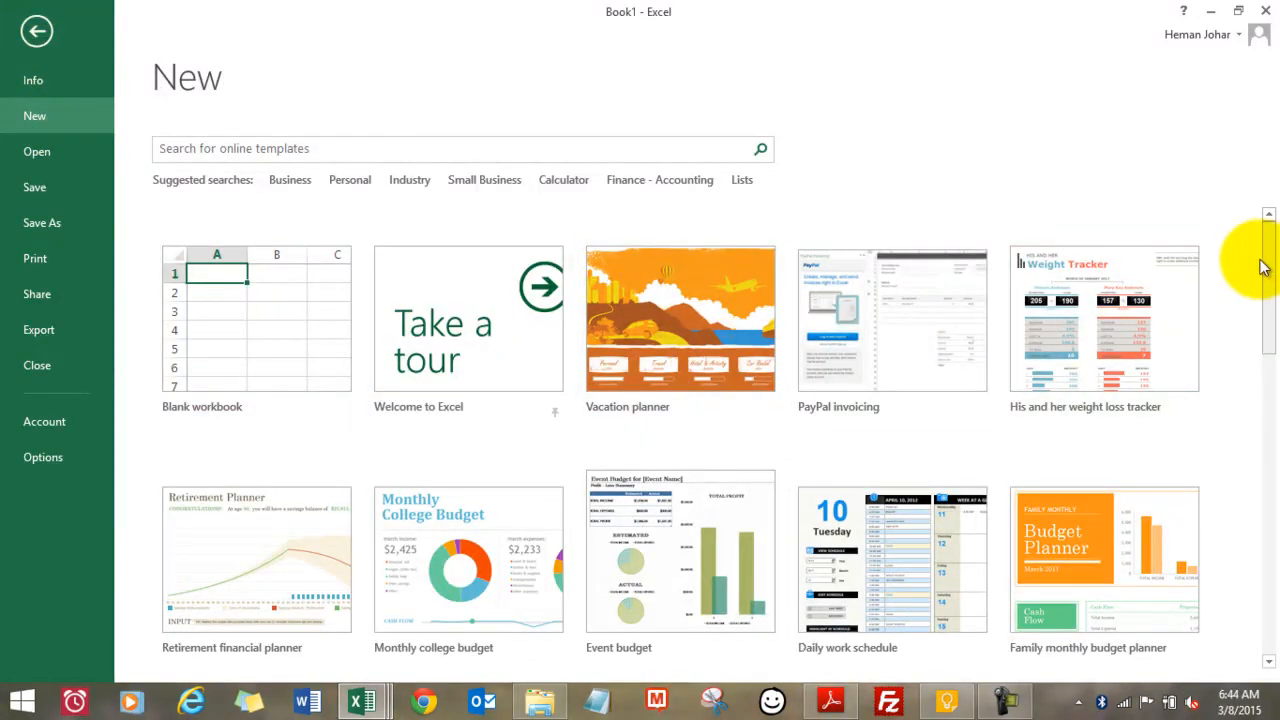
scroll("down", 3)
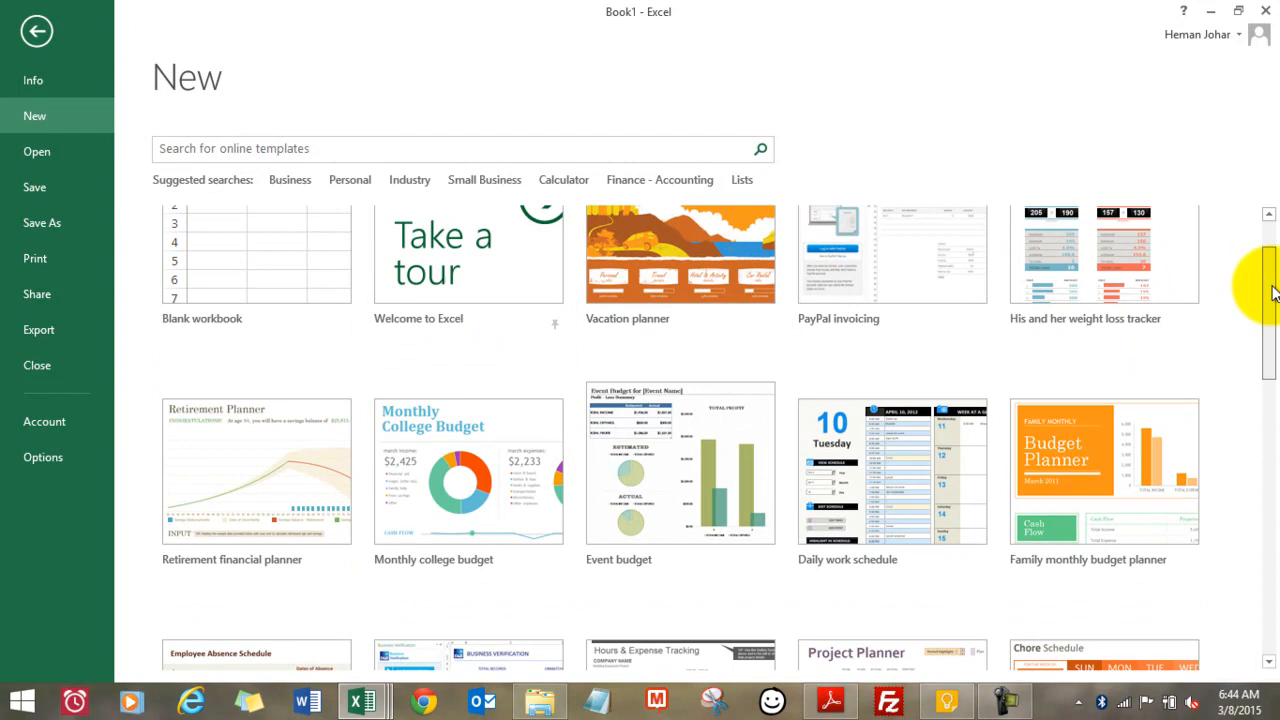
scroll("down", 3)
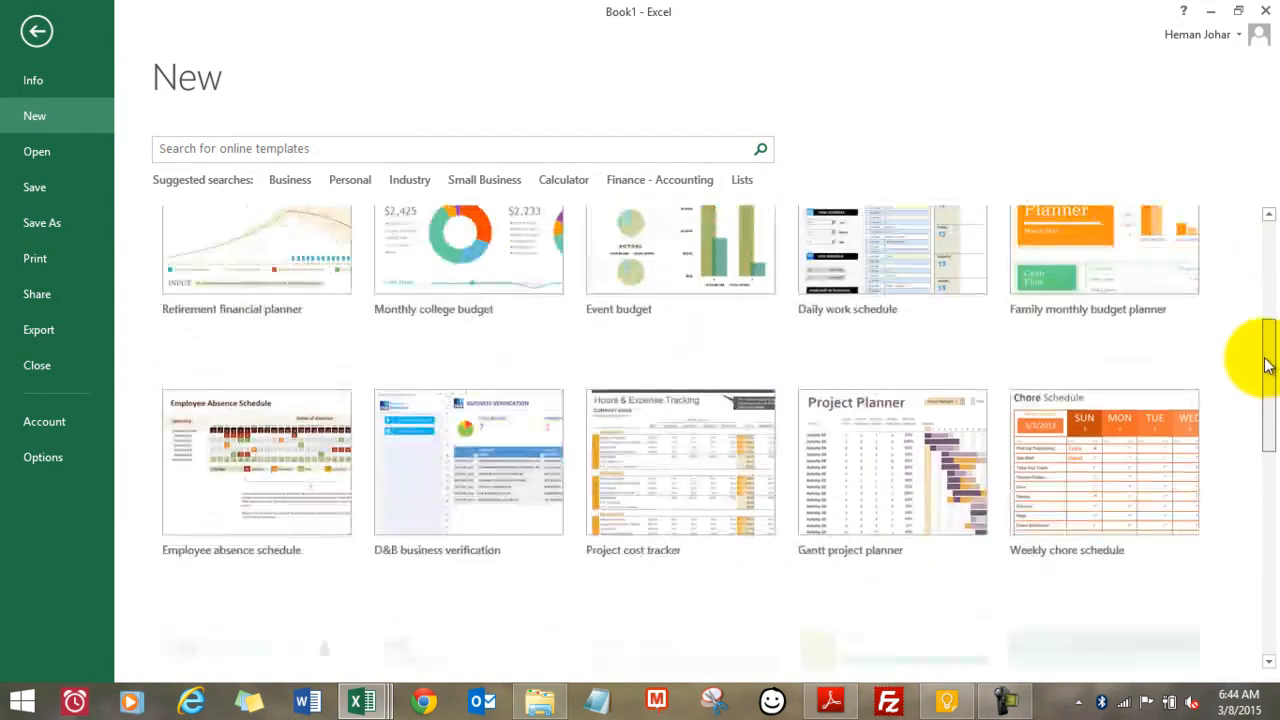
scroll("up", 3)
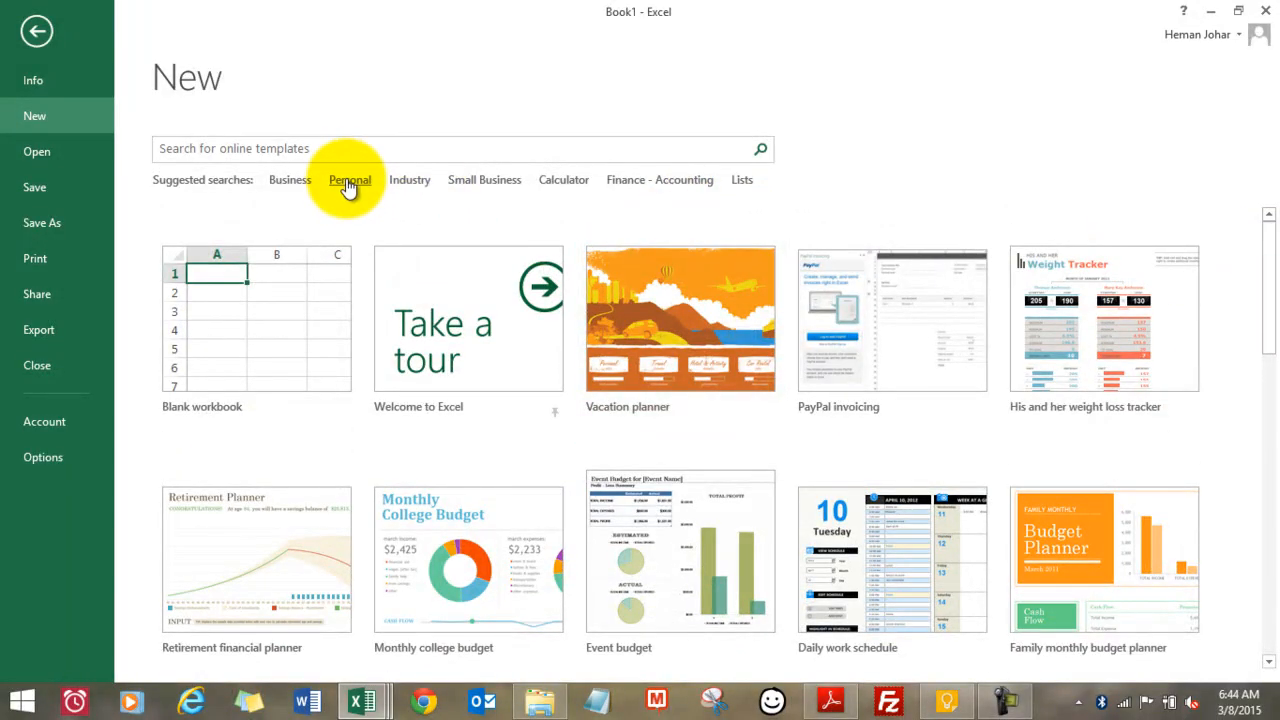
left_click(348, 180)
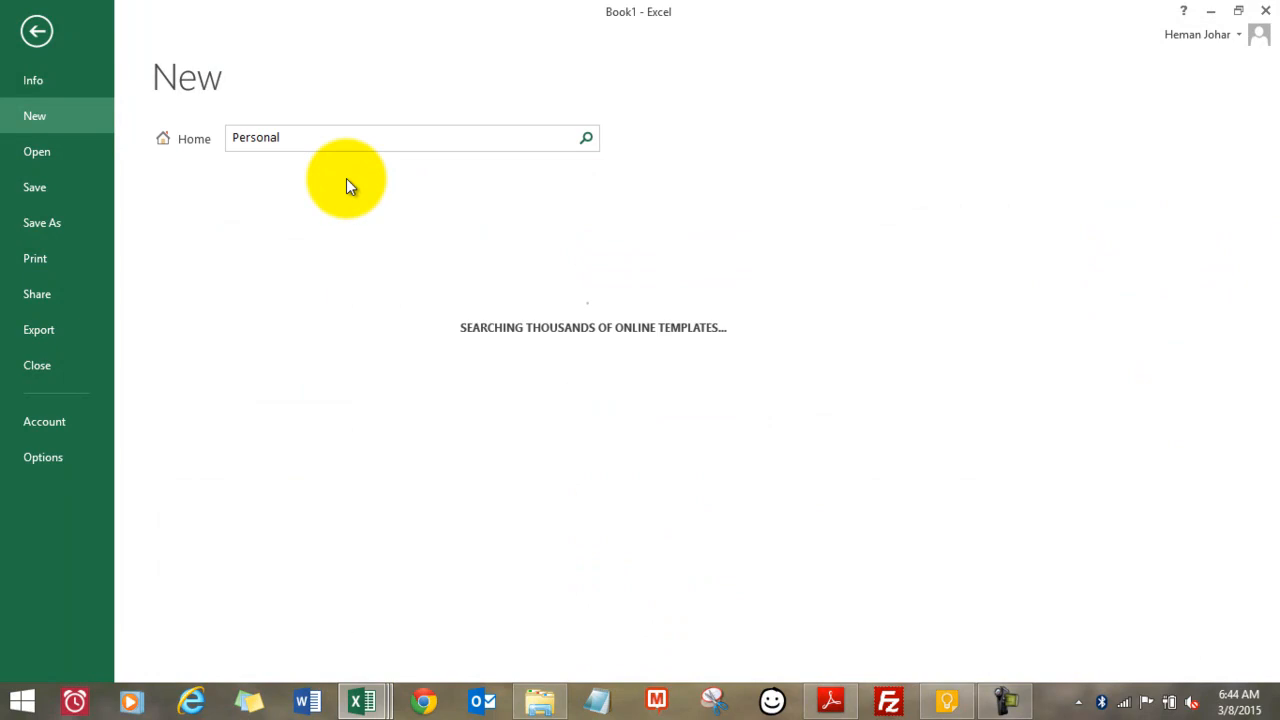
mouse_move(336, 184)
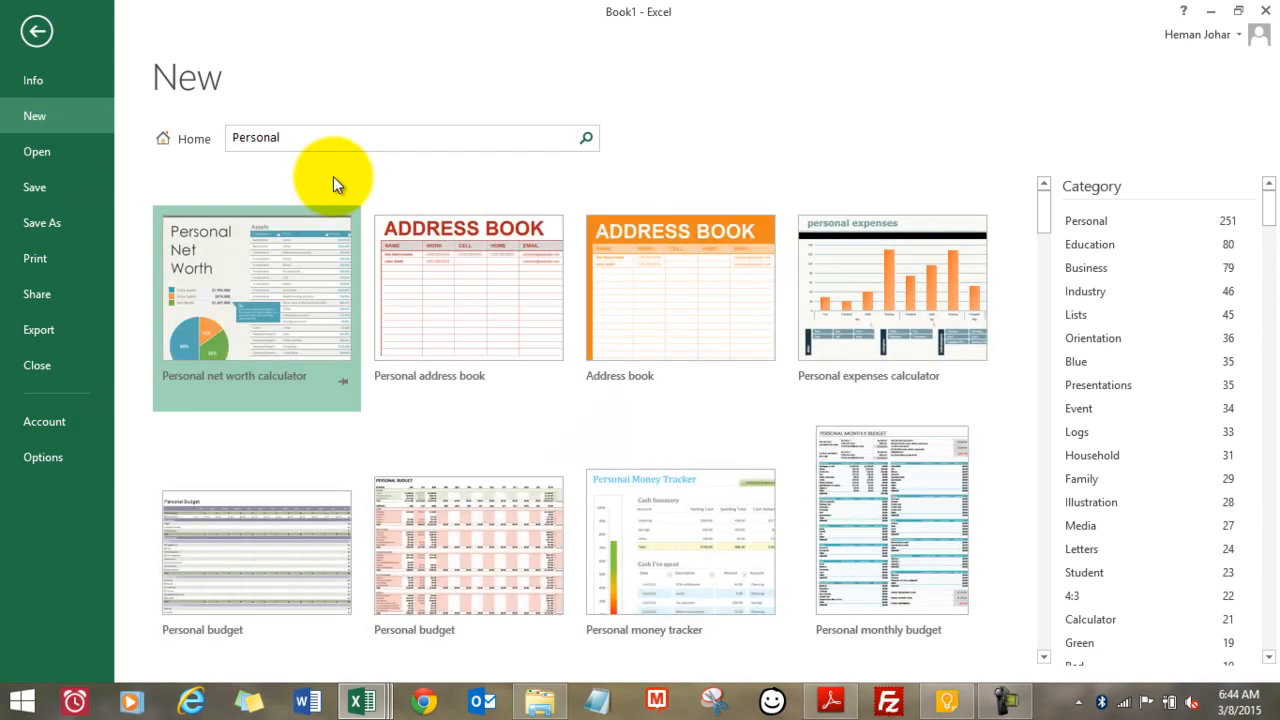
mouse_move(810, 578)
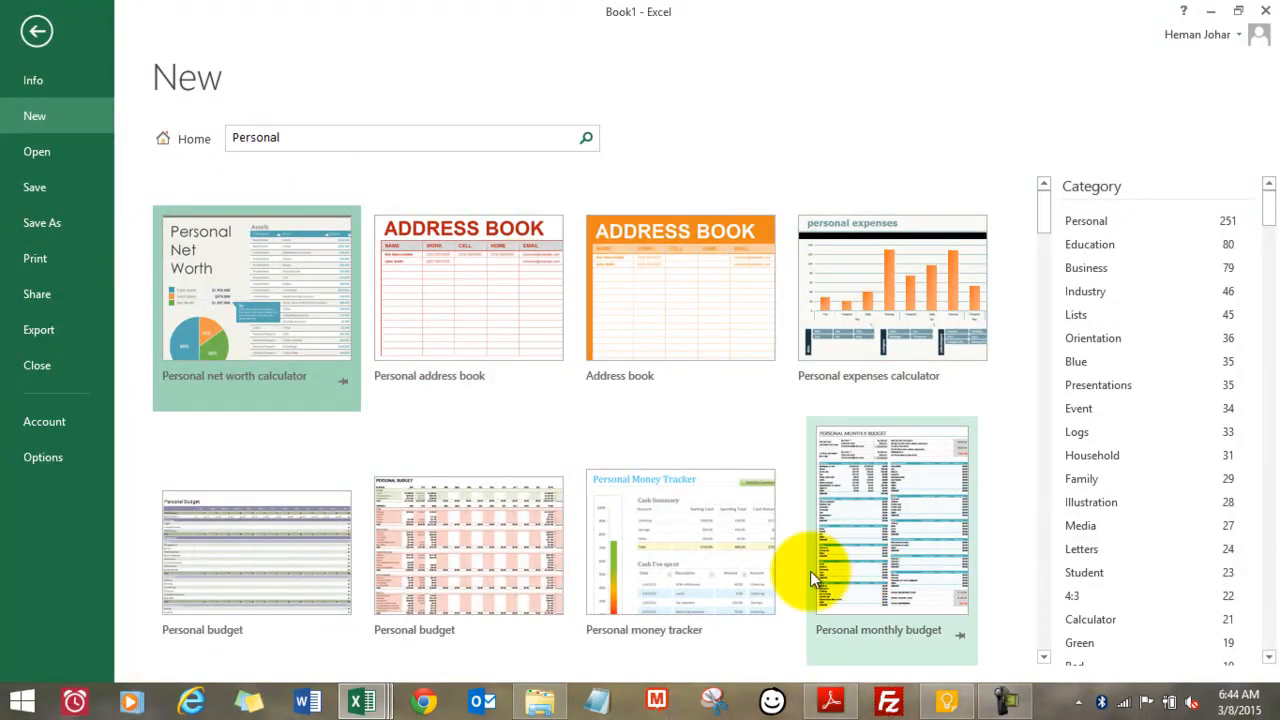
mouse_move(1136, 222)
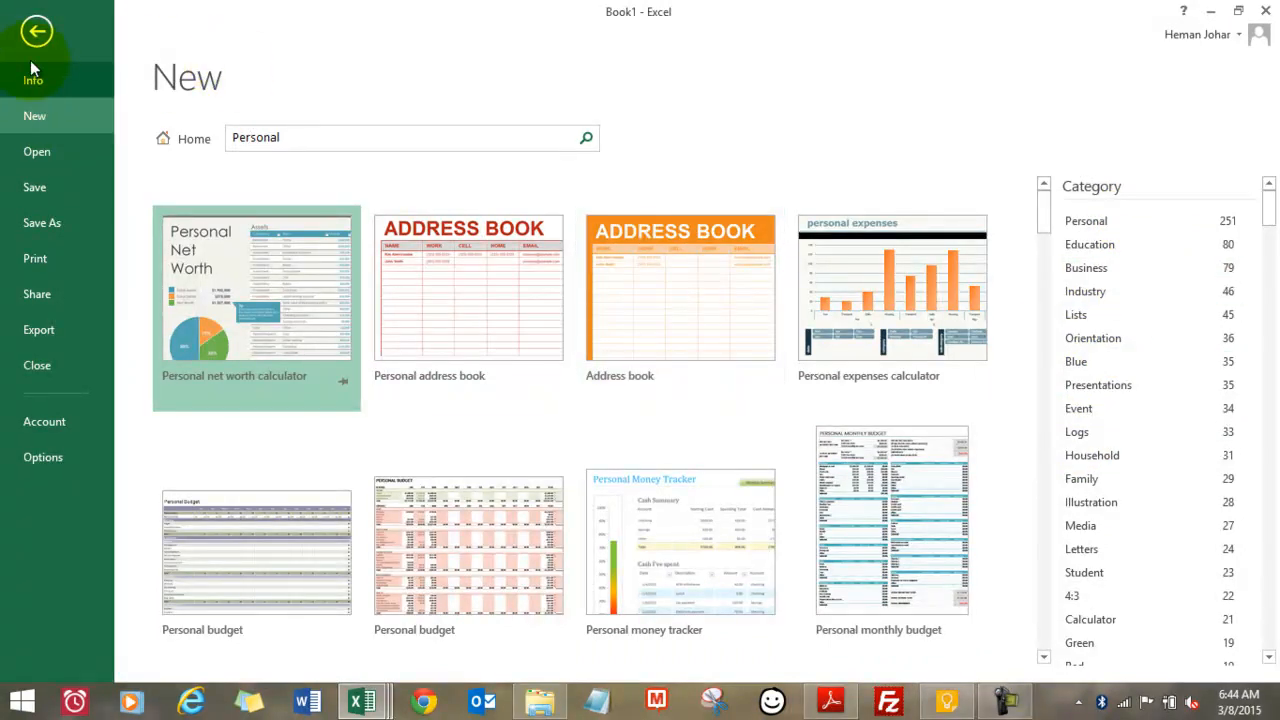
left_click(36, 32)
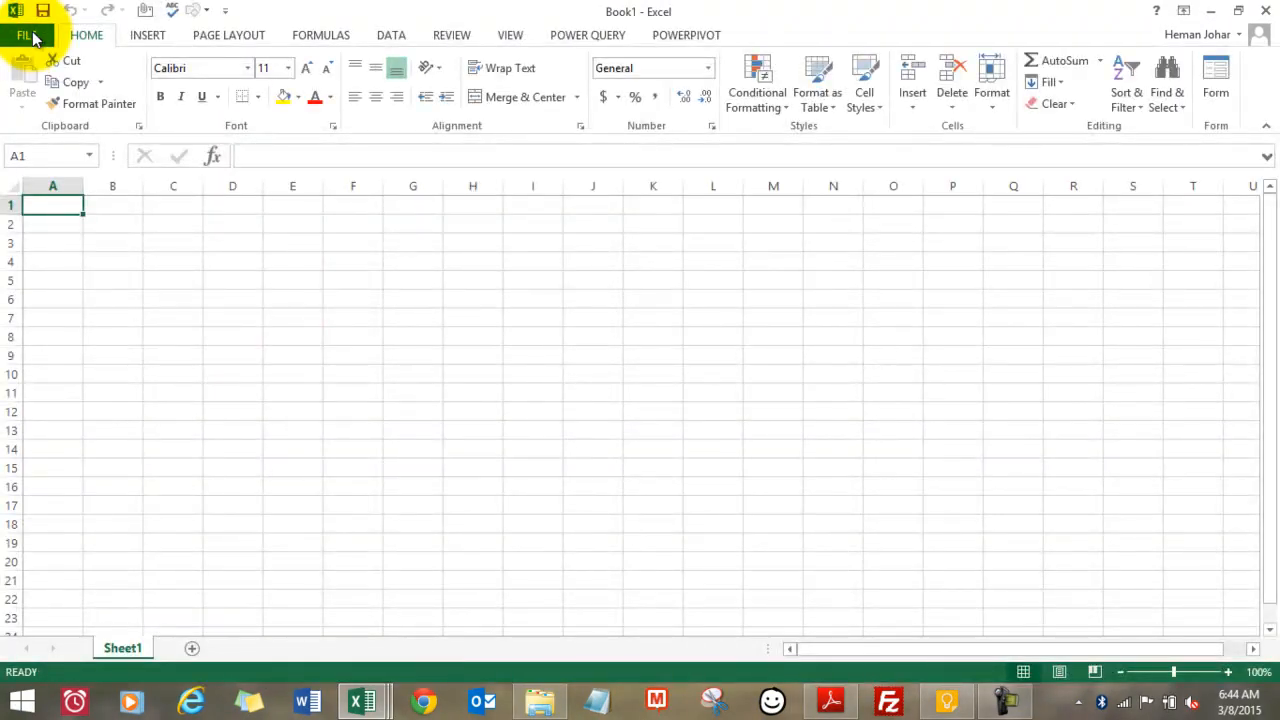
Step: Reopen the template gallery and bring up the Vacation planner template's preview
left_click(24, 36)
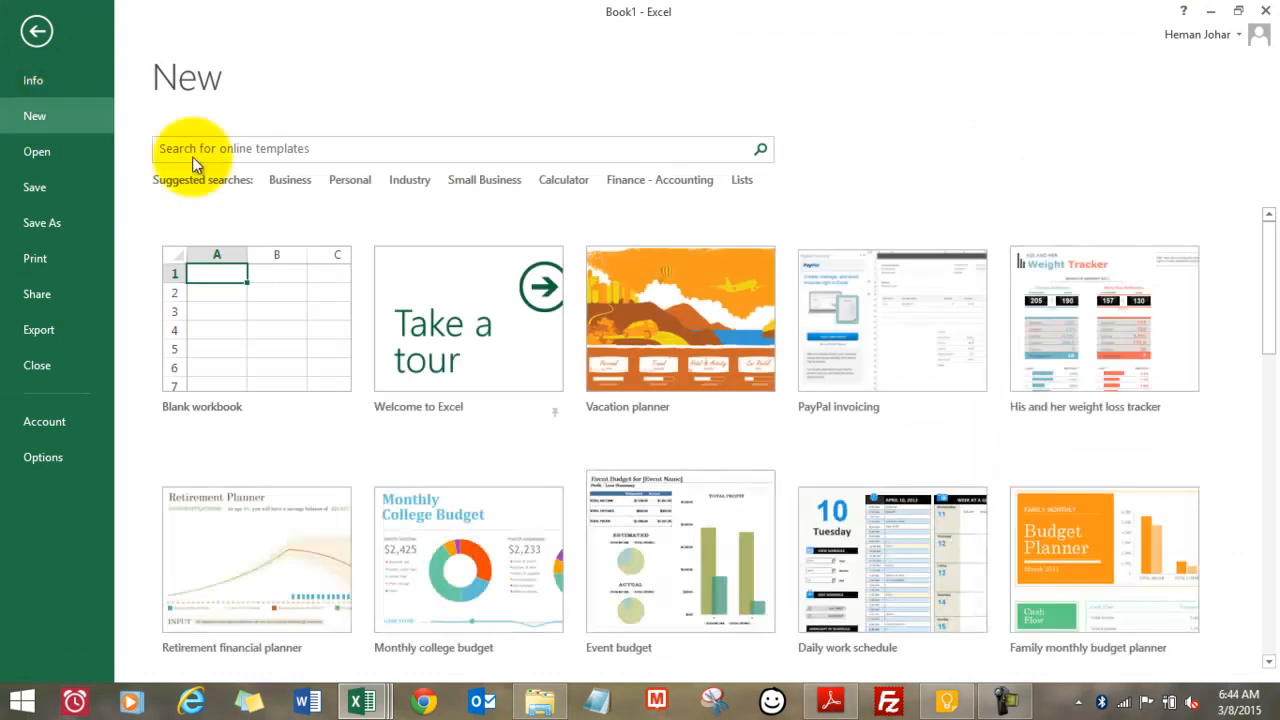
mouse_move(624, 192)
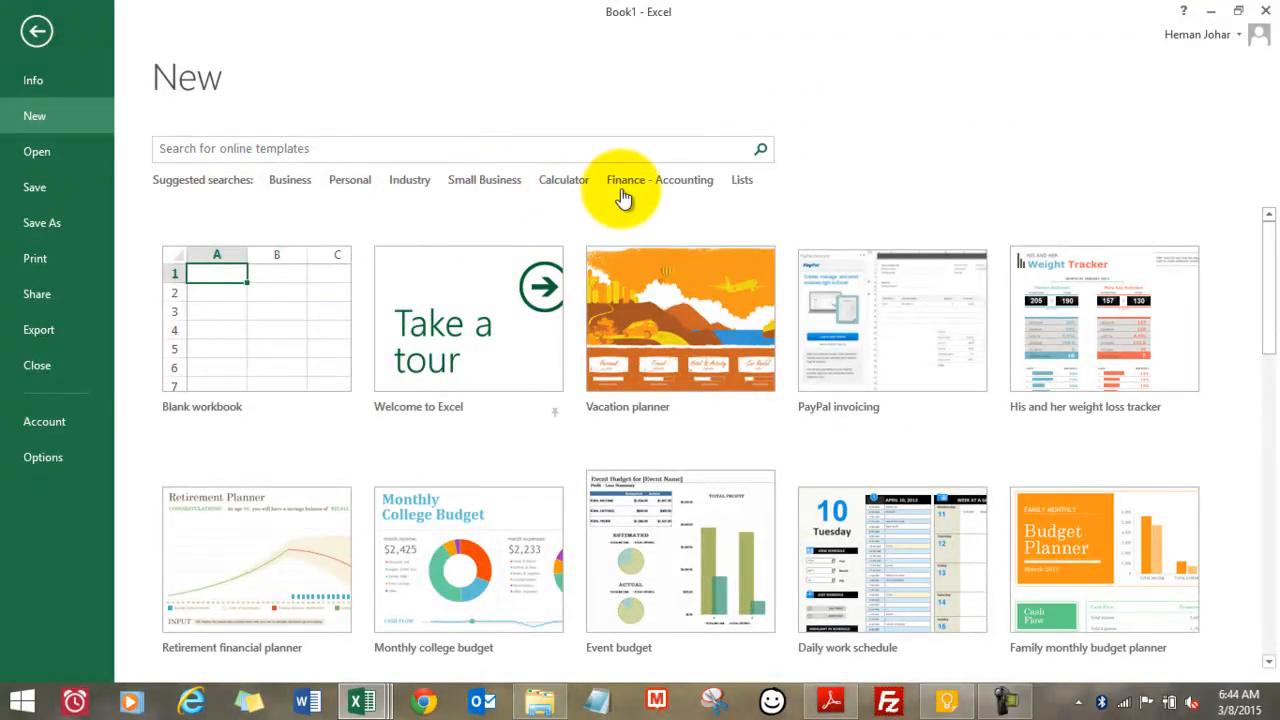
mouse_move(884, 220)
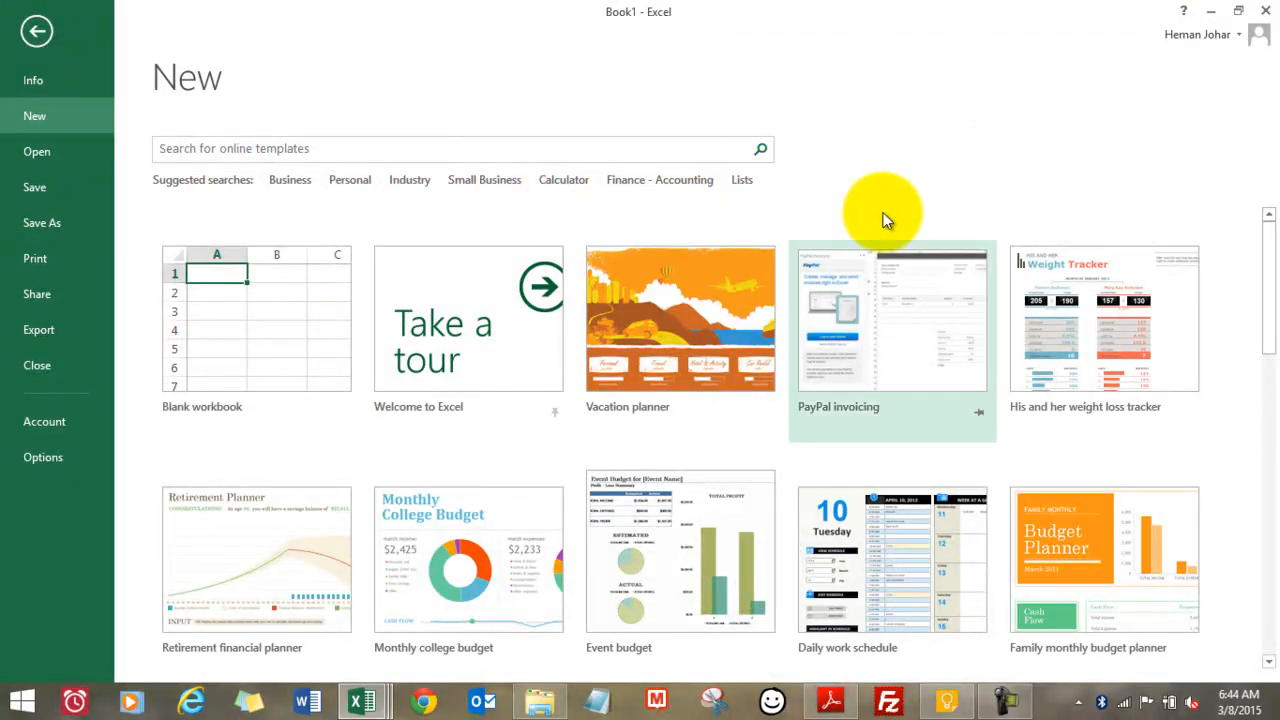
mouse_move(896, 456)
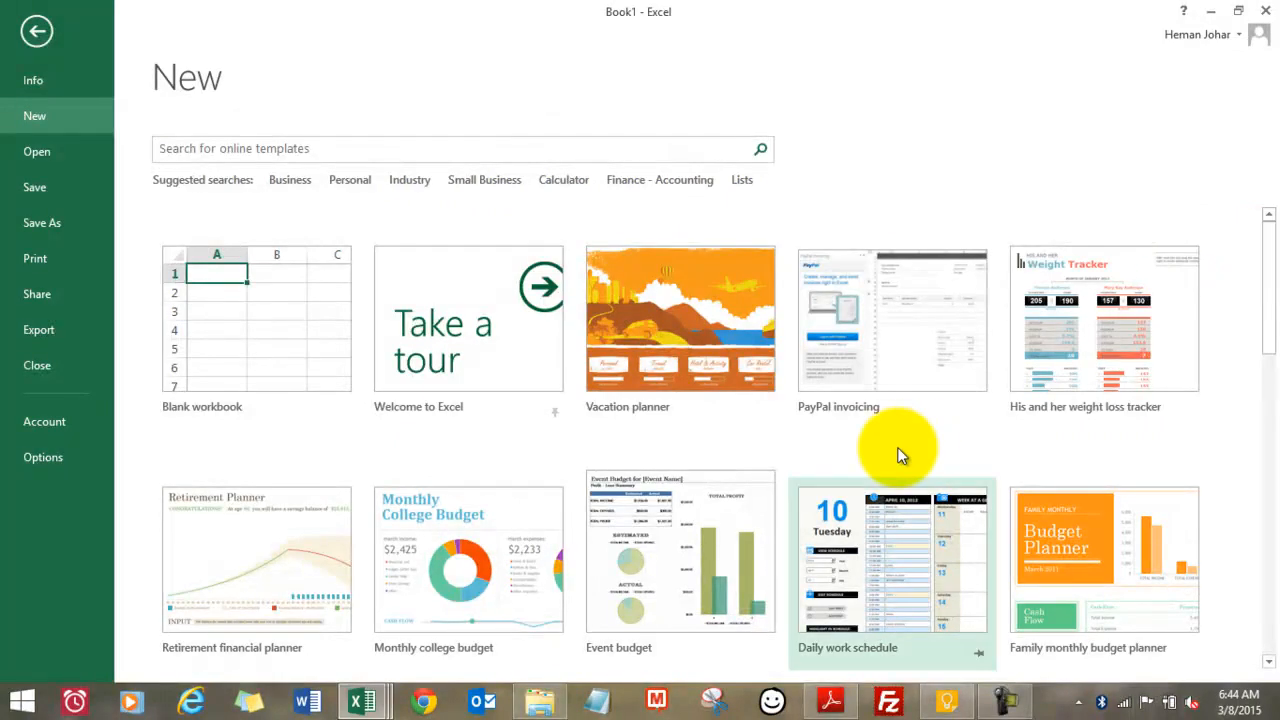
mouse_move(620, 360)
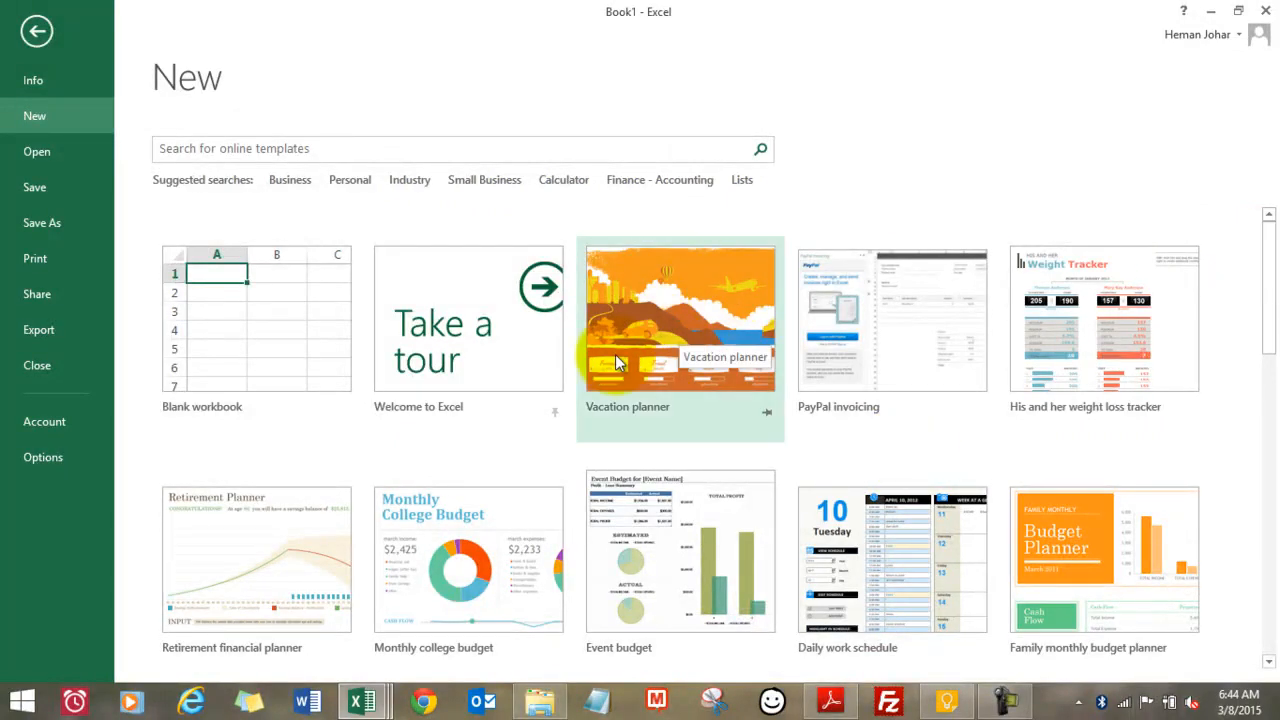
mouse_move(688, 324)
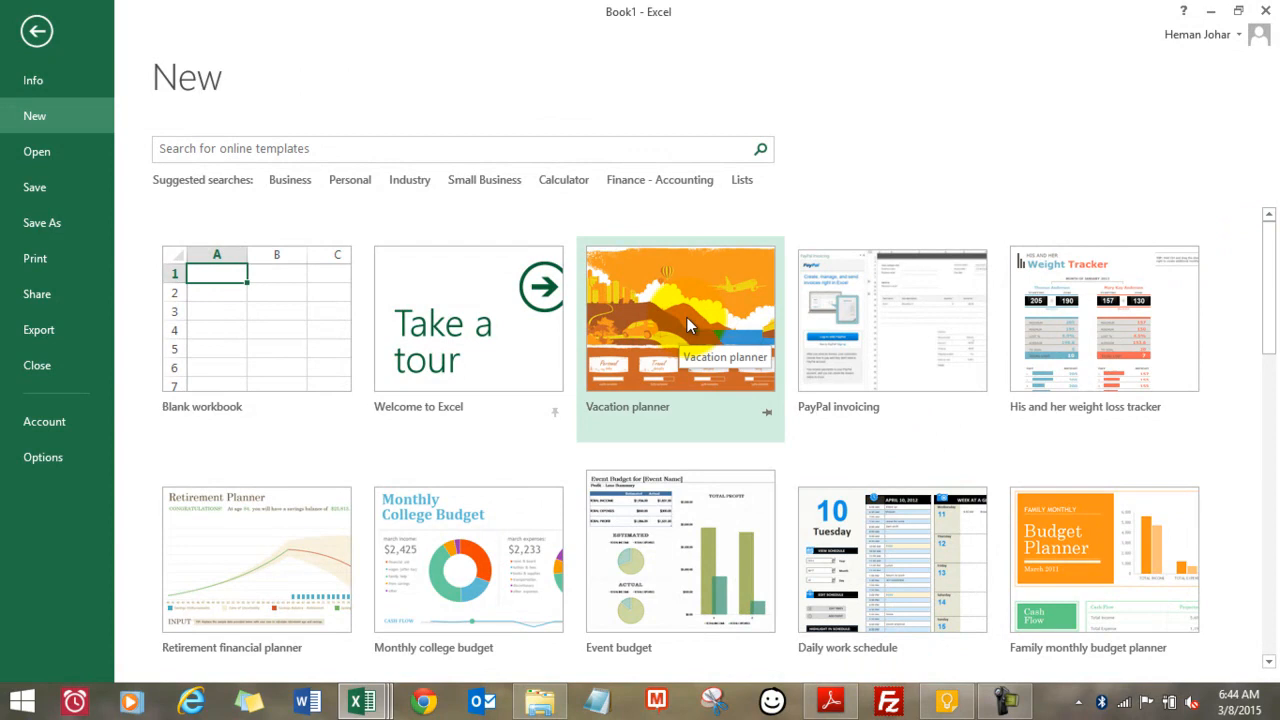
left_click(680, 318)
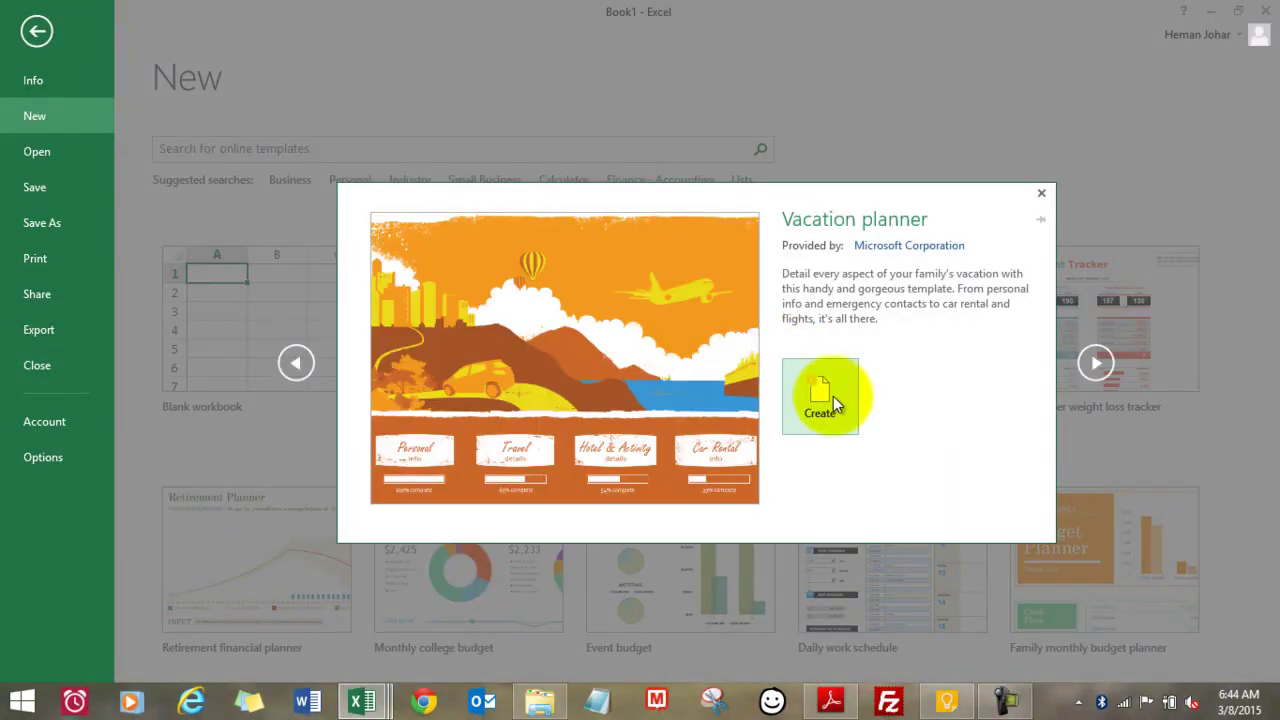
Step: Create a workbook from the Vacation planner template and scroll through its Home sheet
left_click(820, 396)
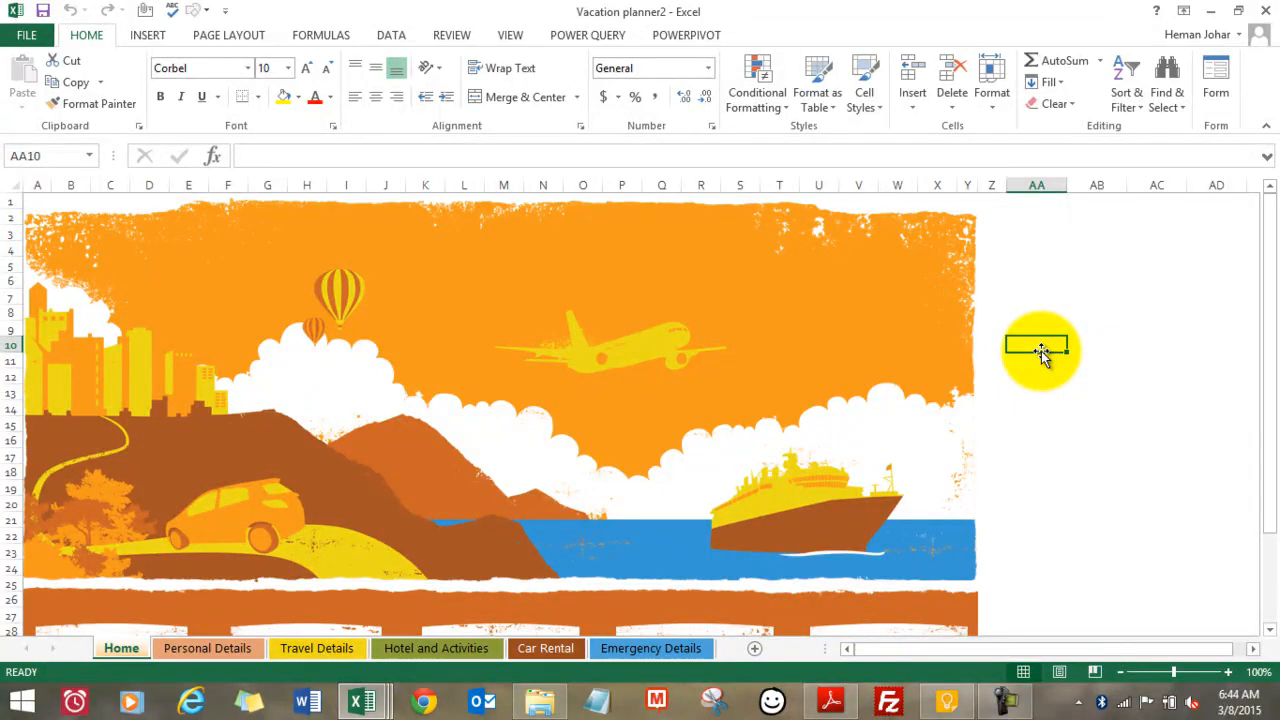
left_click(1096, 342)
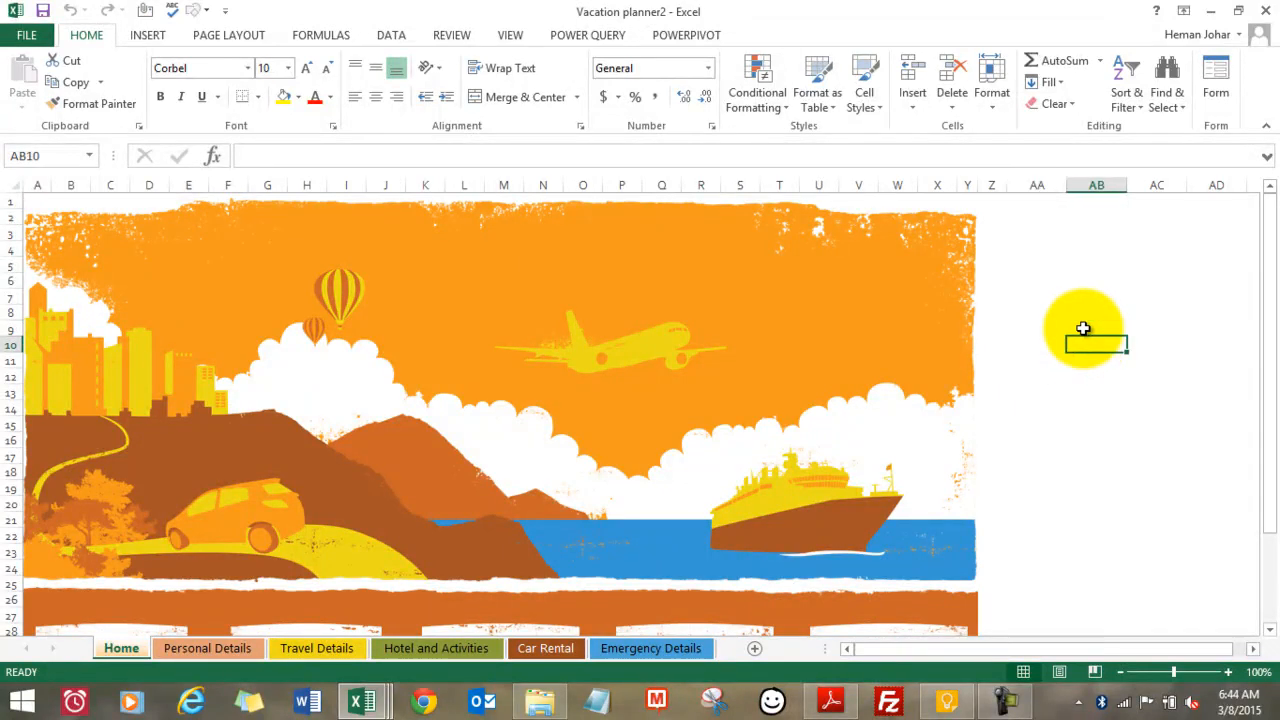
scroll("down", 3)
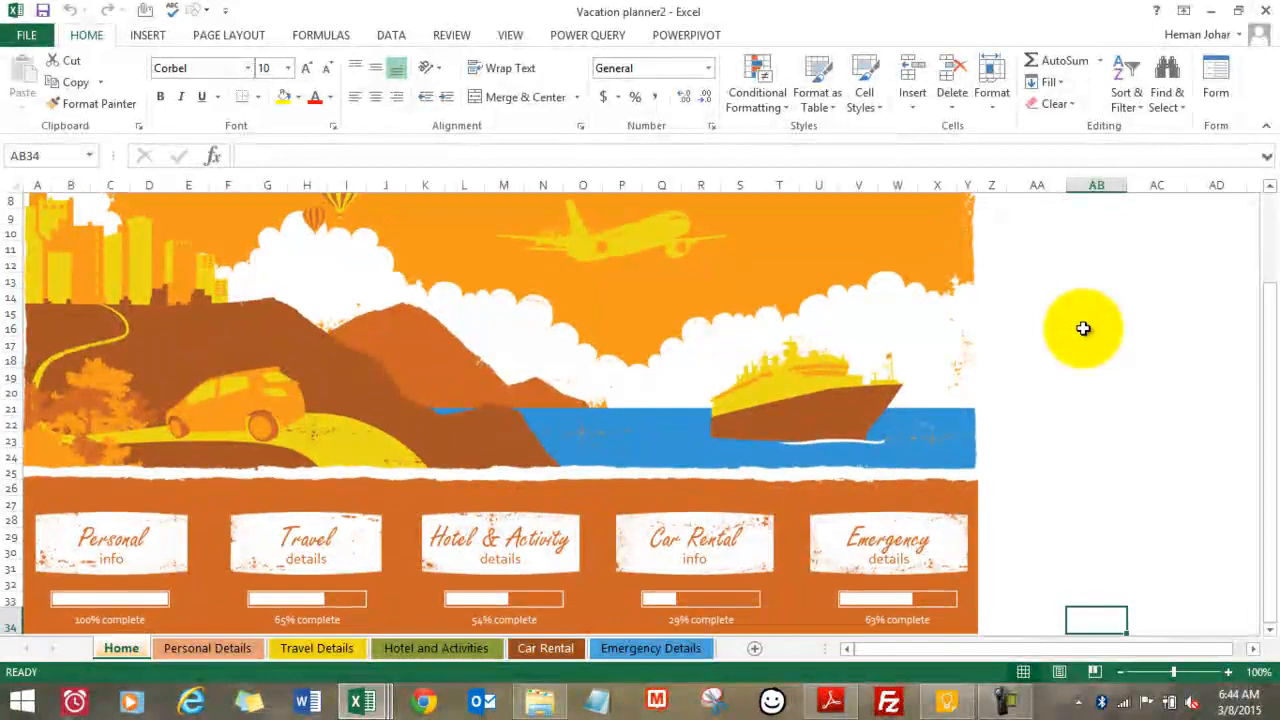
scroll("down", 3)
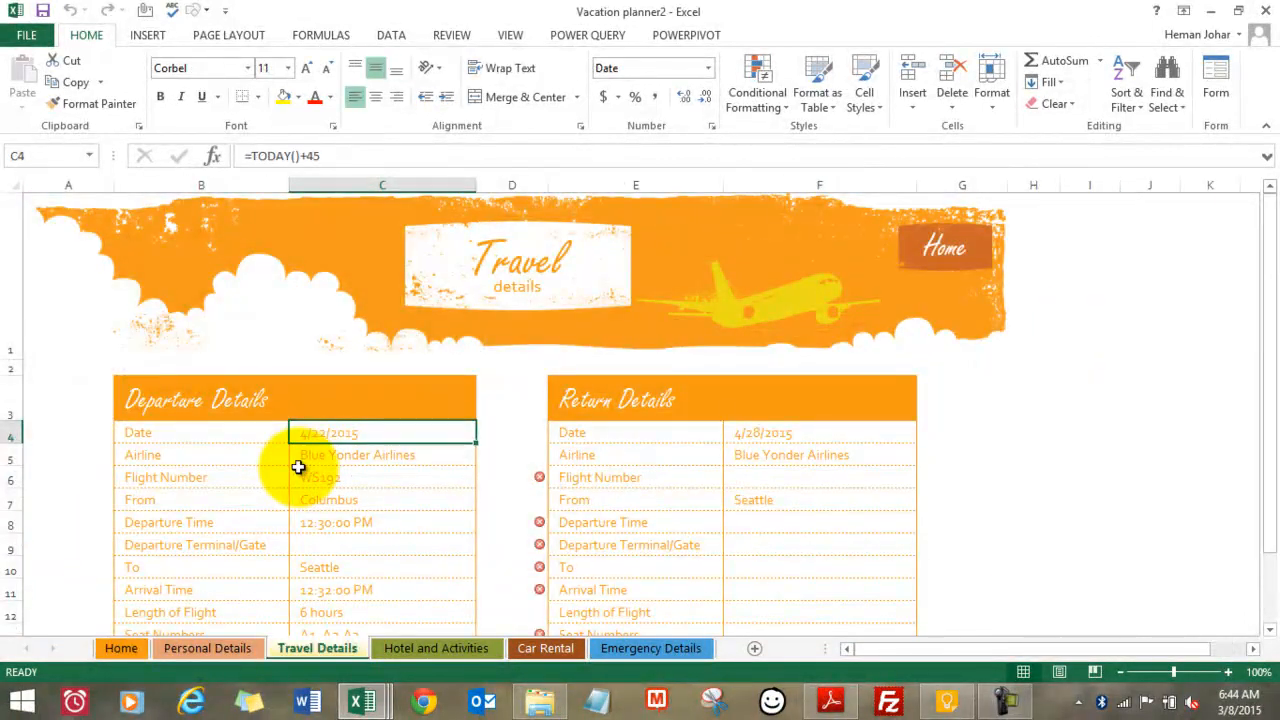
scroll("down", 3)
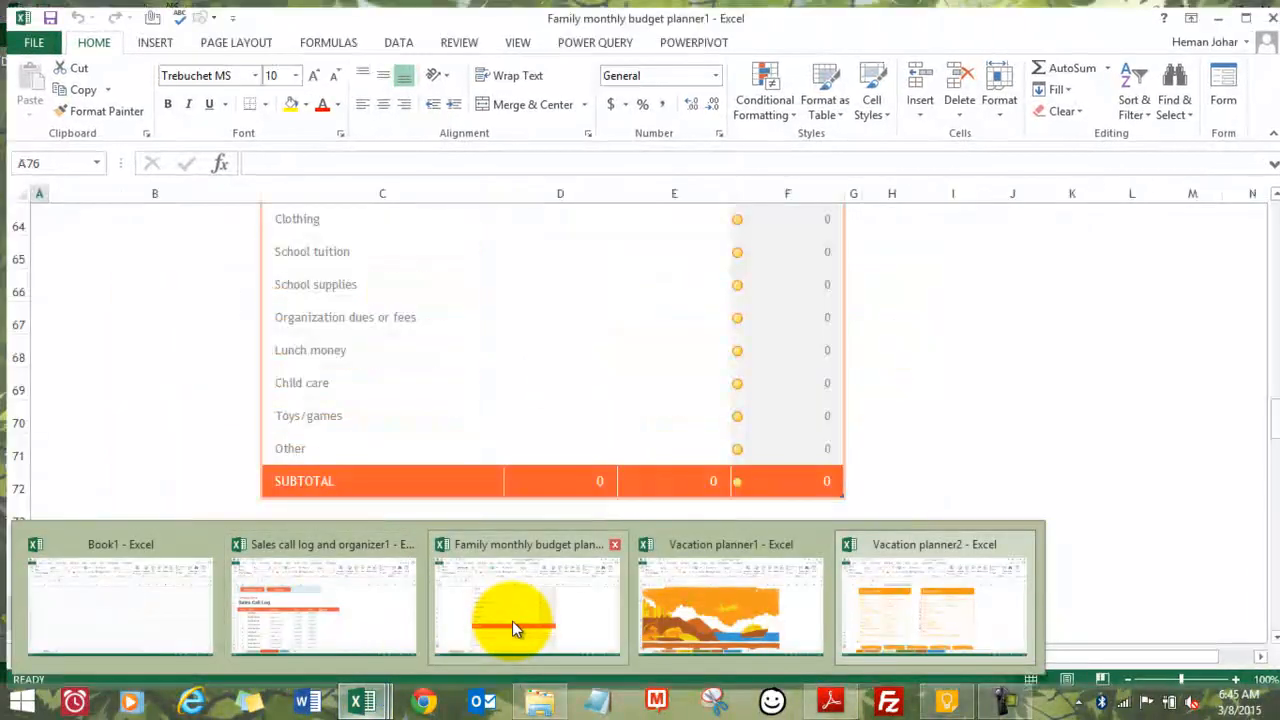
Step: Switch to the Sales call log and organizer workbook and show its Checklist sheet
left_click(324, 608)
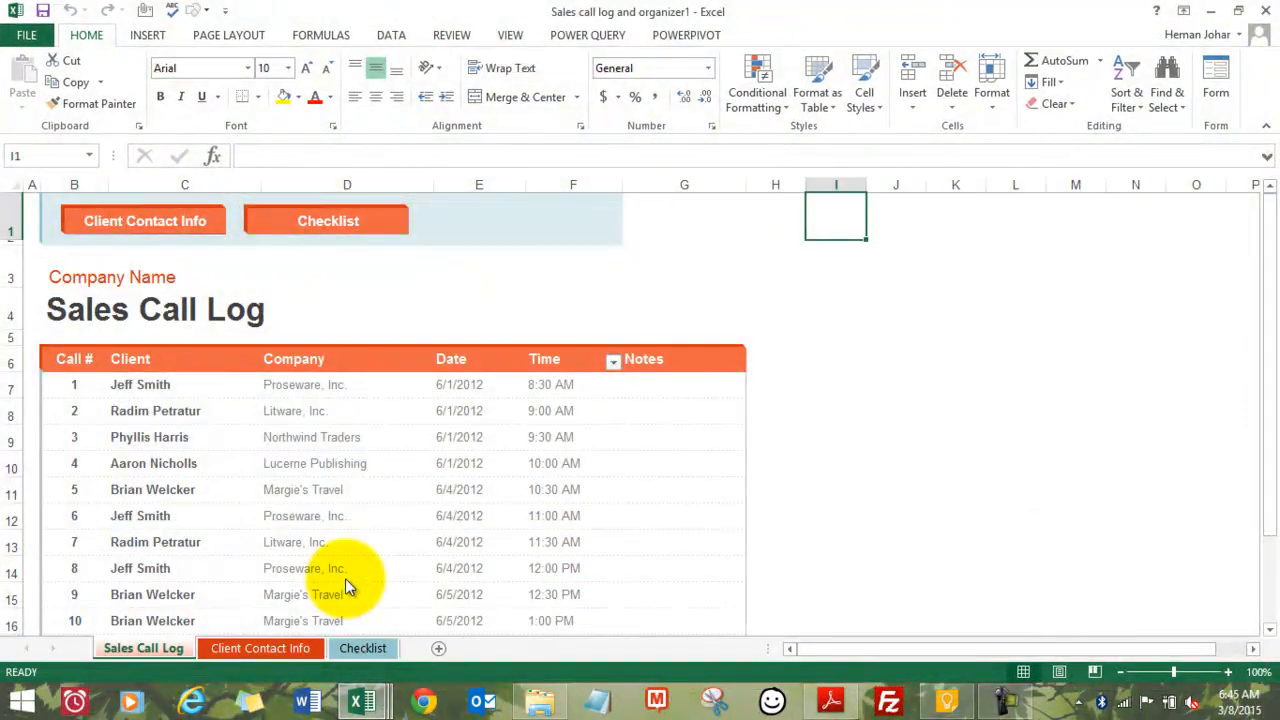
left_click(356, 336)
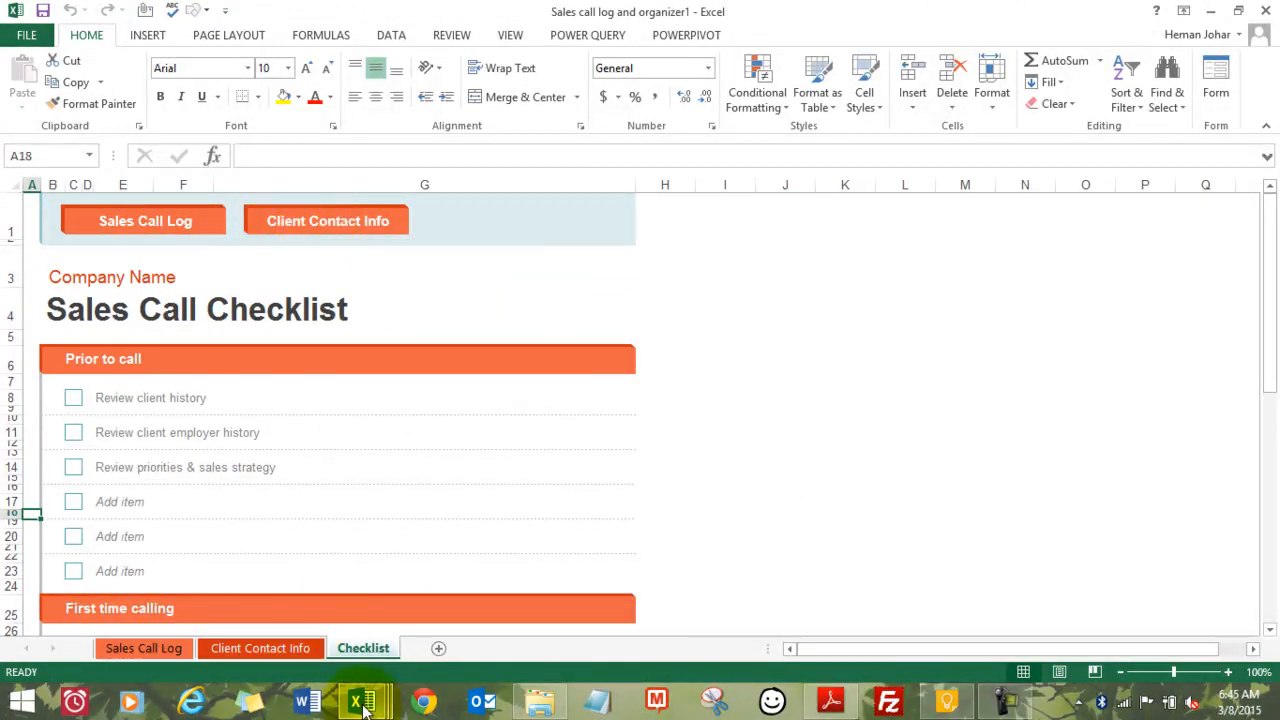
mouse_move(364, 700)
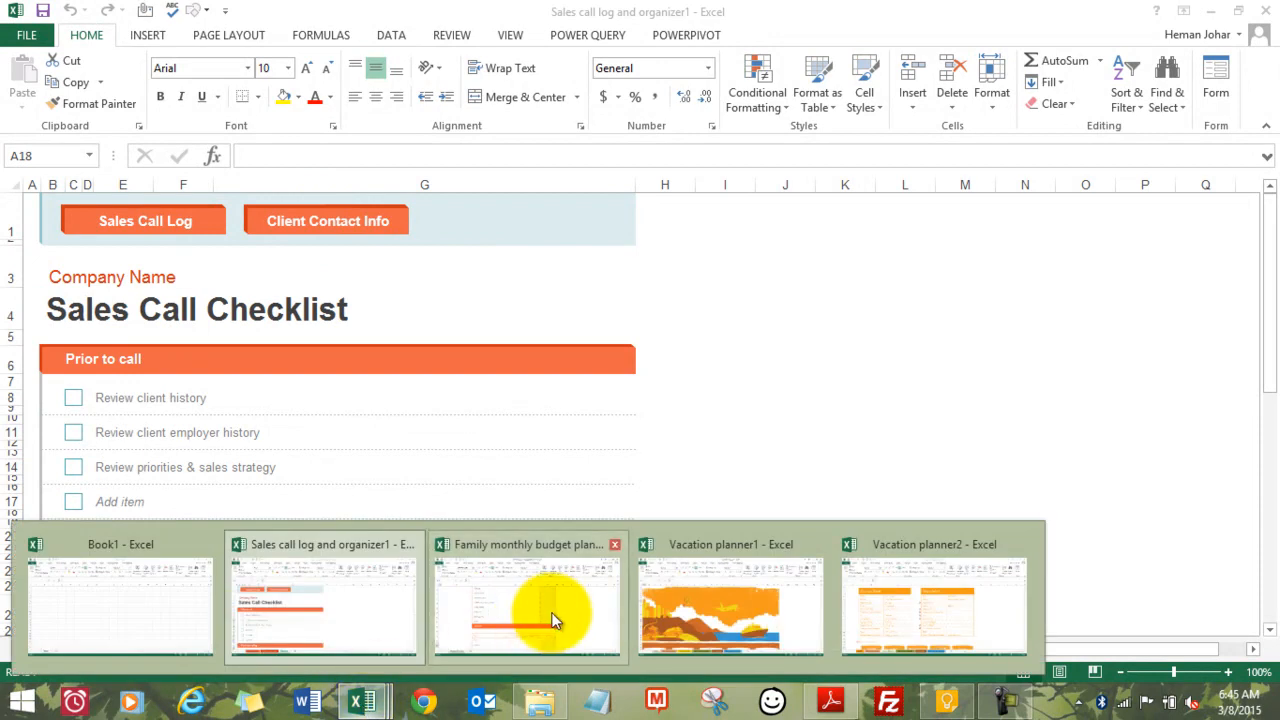
Step: Switch to the Family monthly budget planner, scroll to its top, and show the File Info page
left_click(528, 596)
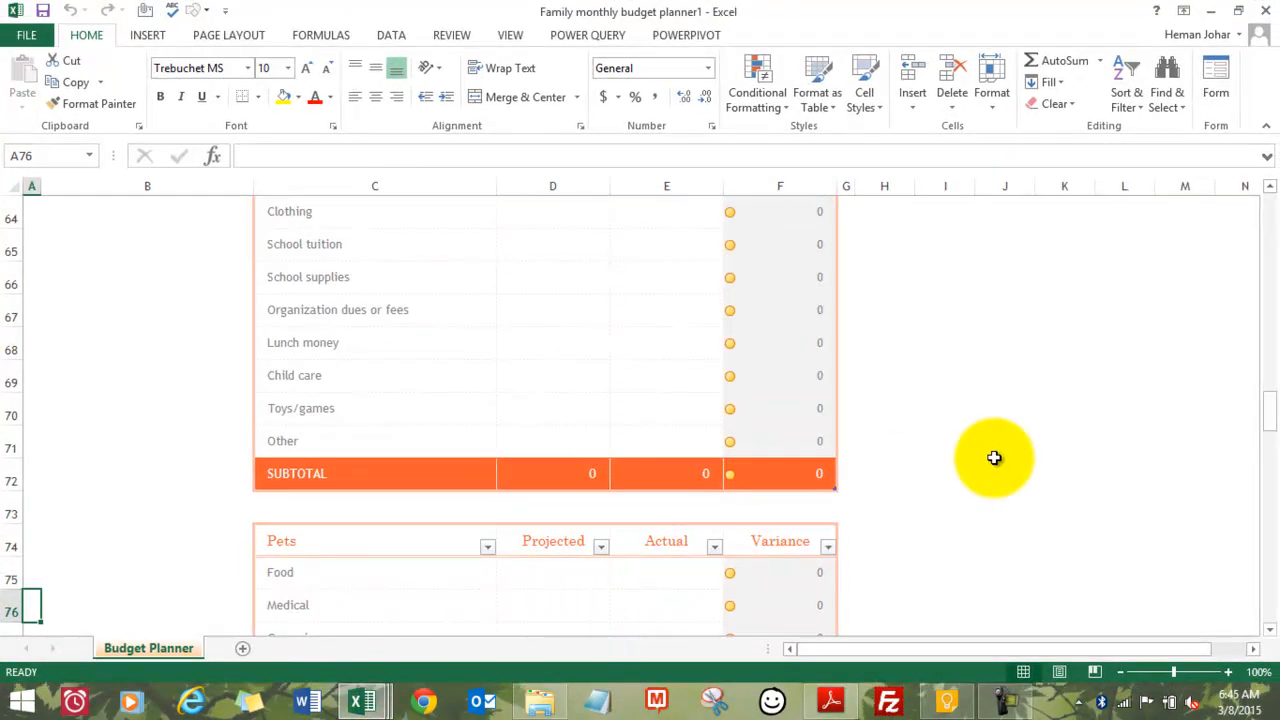
scroll("up", 3)
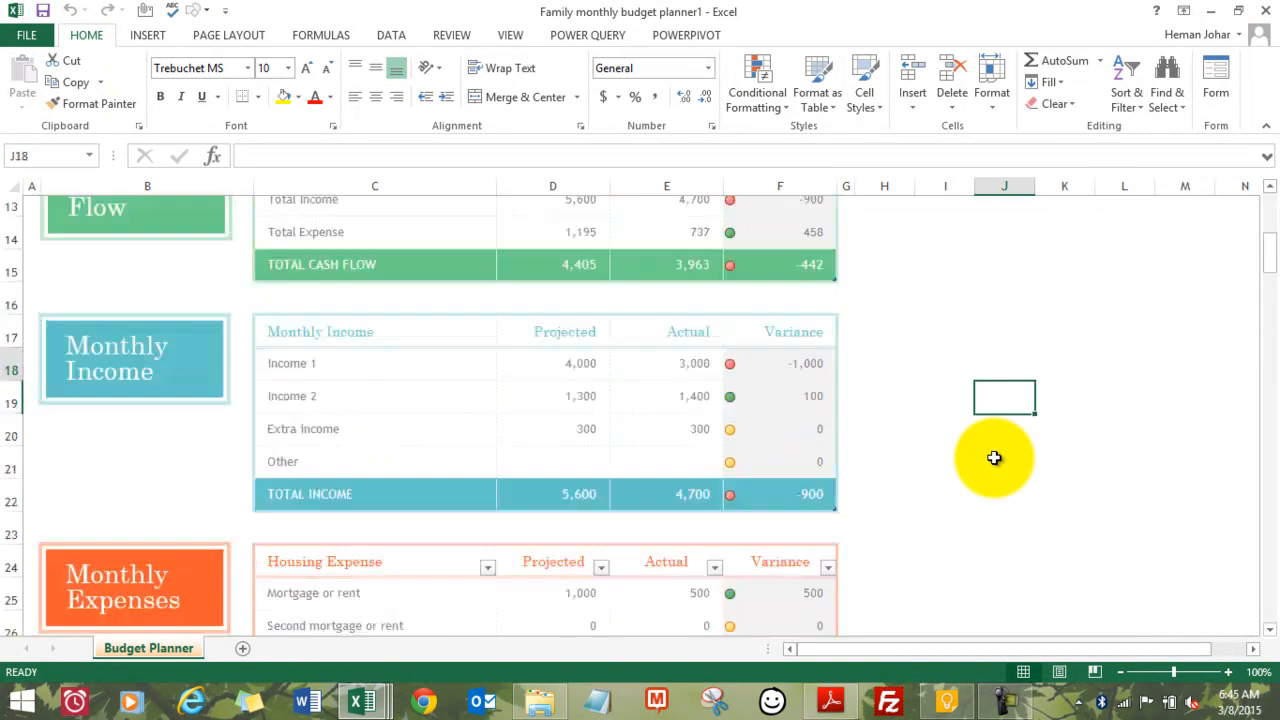
scroll("up", 3)
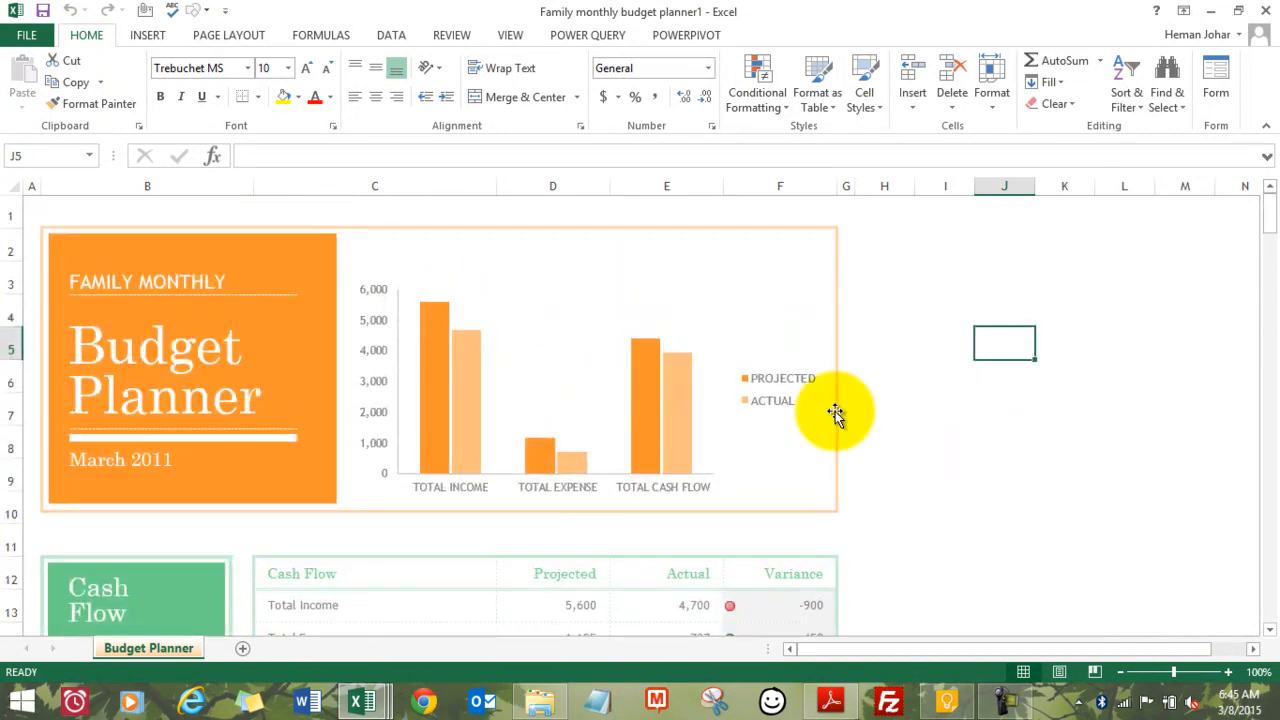
mouse_move(472, 634)
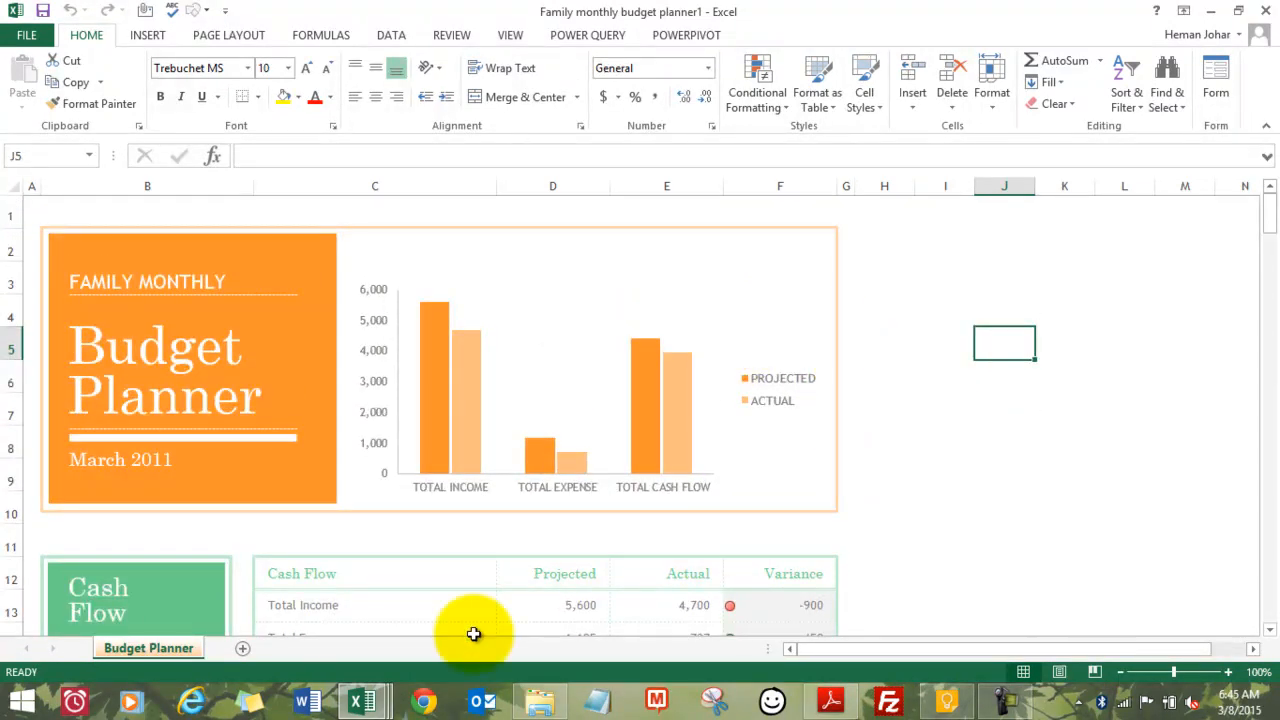
left_click(28, 36)
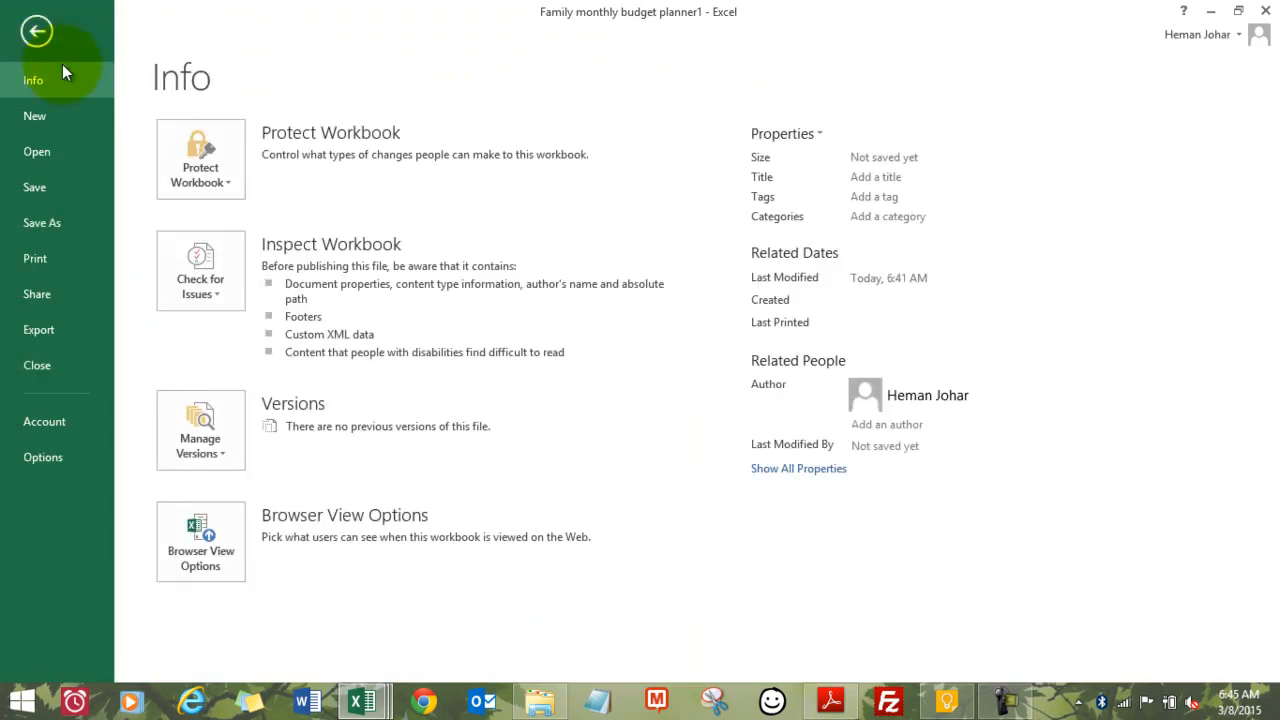
Step: Show the New page with its gallery of workbook templates
left_click(34, 114)
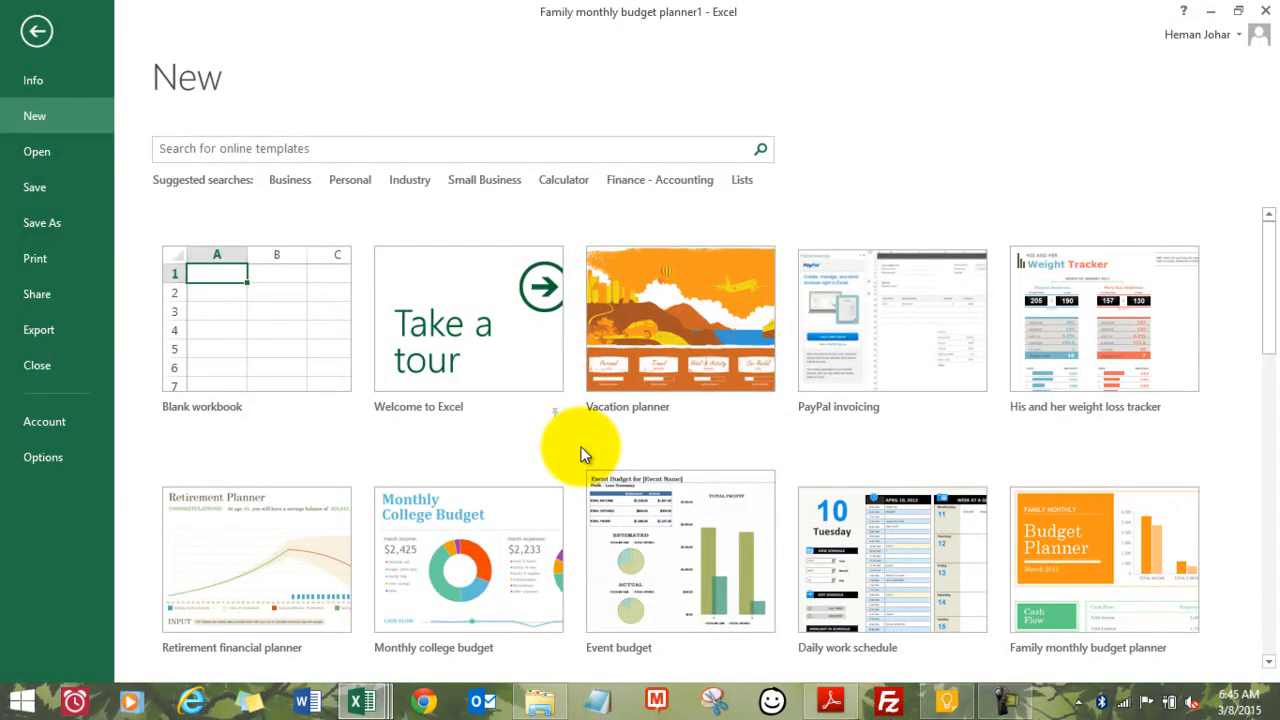
mouse_move(308, 556)
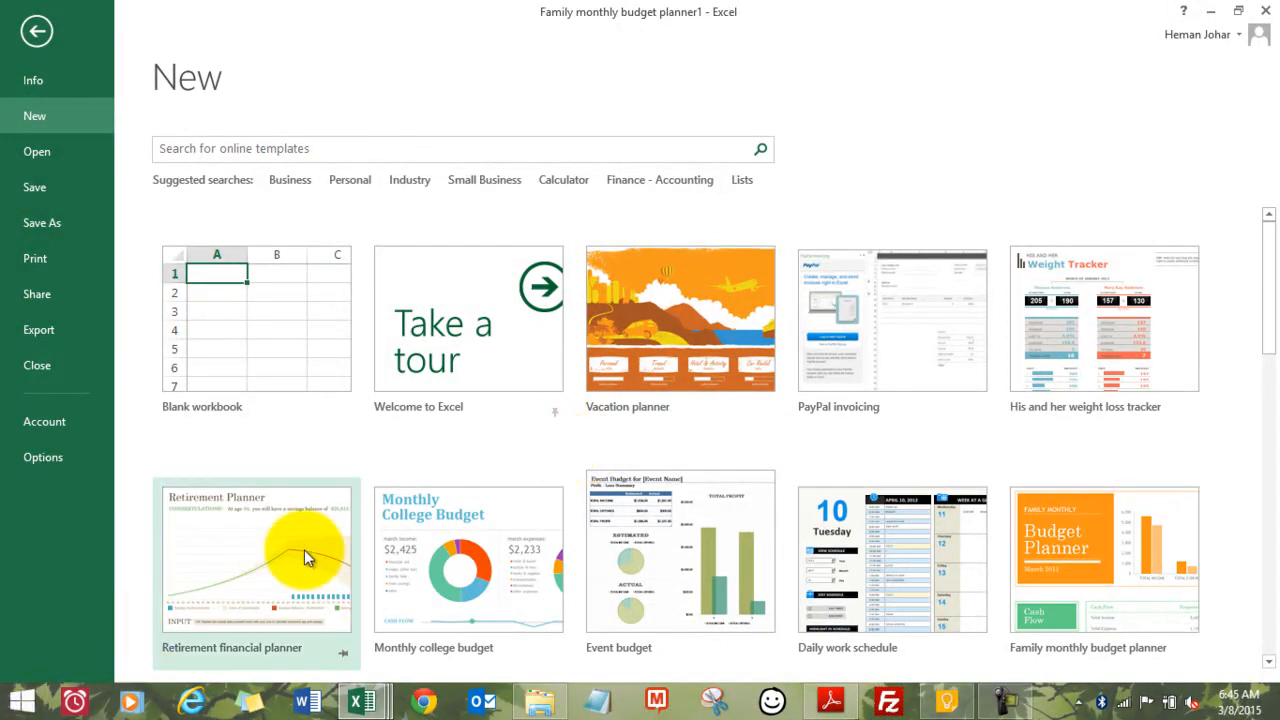